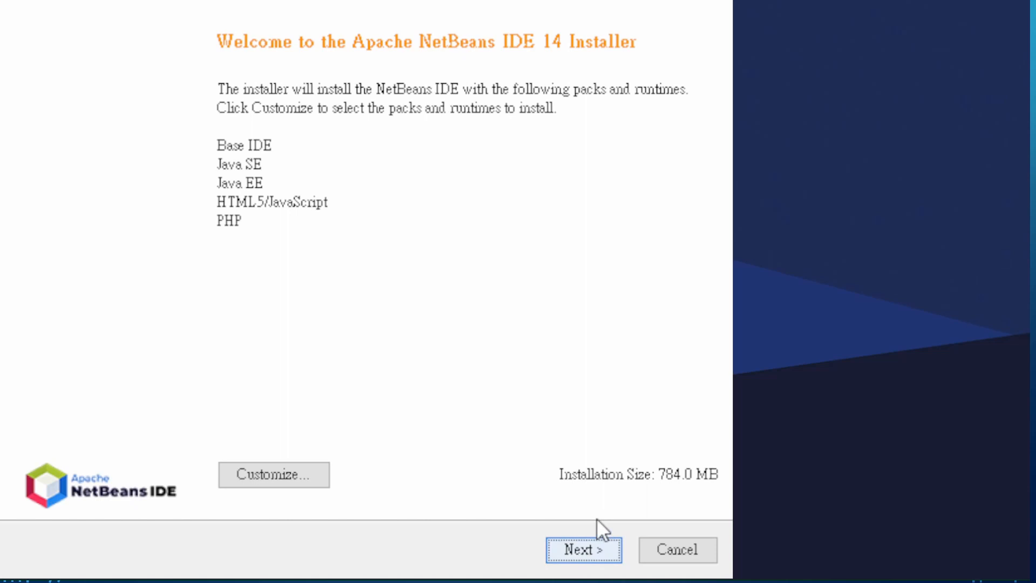
# - Accept the NetBeans 14 license, keep C:\Program Files\NetBeans-14 and jdk-17.0.2, and install
pyautogui.click(582, 549)
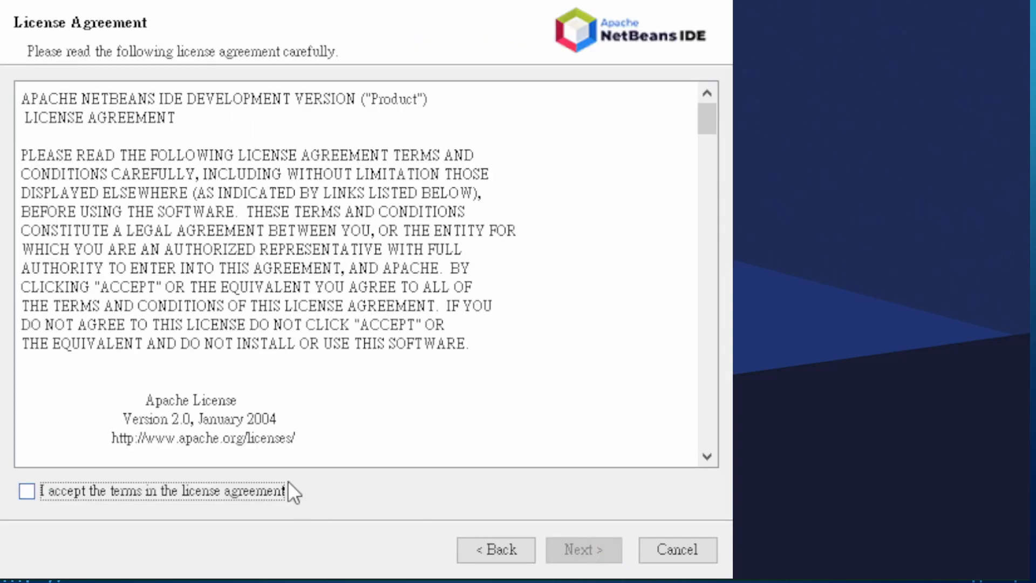
pyautogui.moveTo(294, 494)
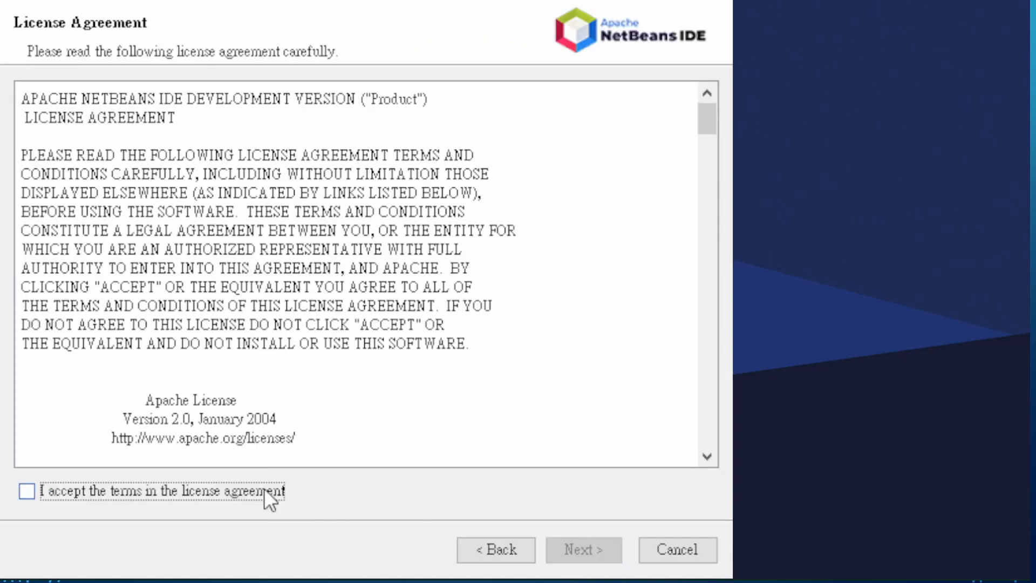
pyautogui.click(28, 492)
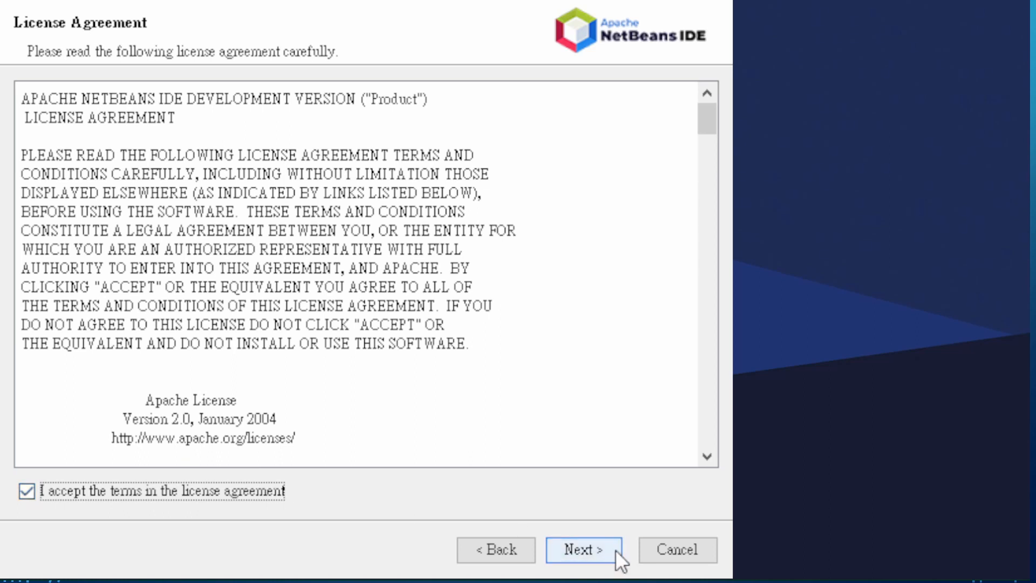
pyautogui.click(583, 549)
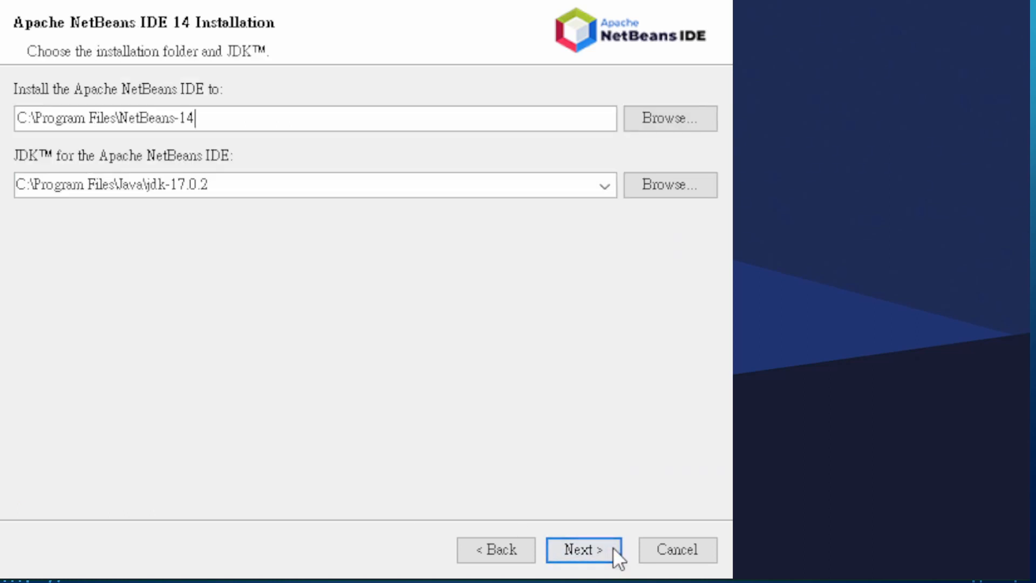
pyautogui.moveTo(309, 111)
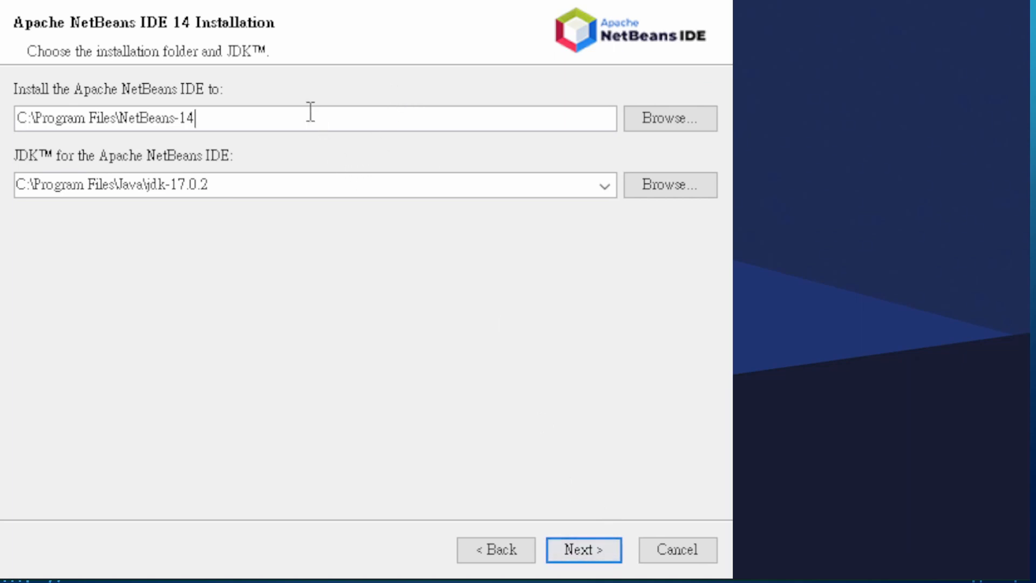
pyautogui.moveTo(423, 212)
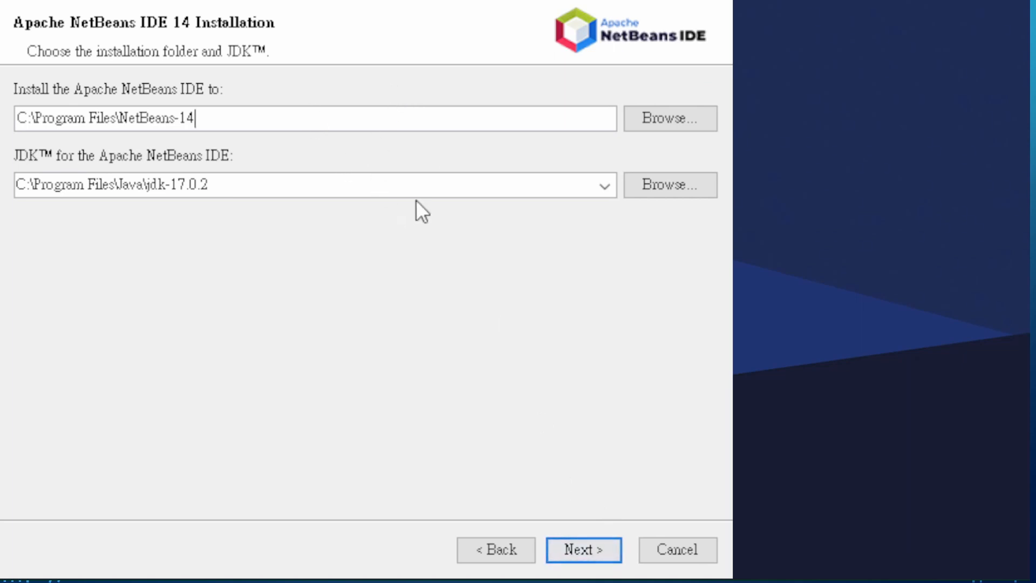
pyautogui.click(211, 185)
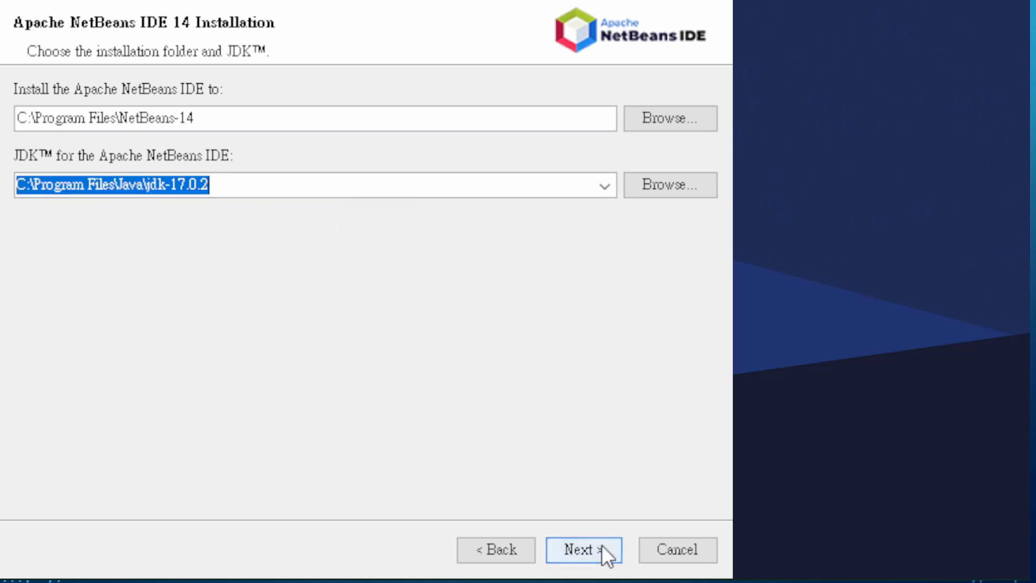
pyautogui.click(584, 550)
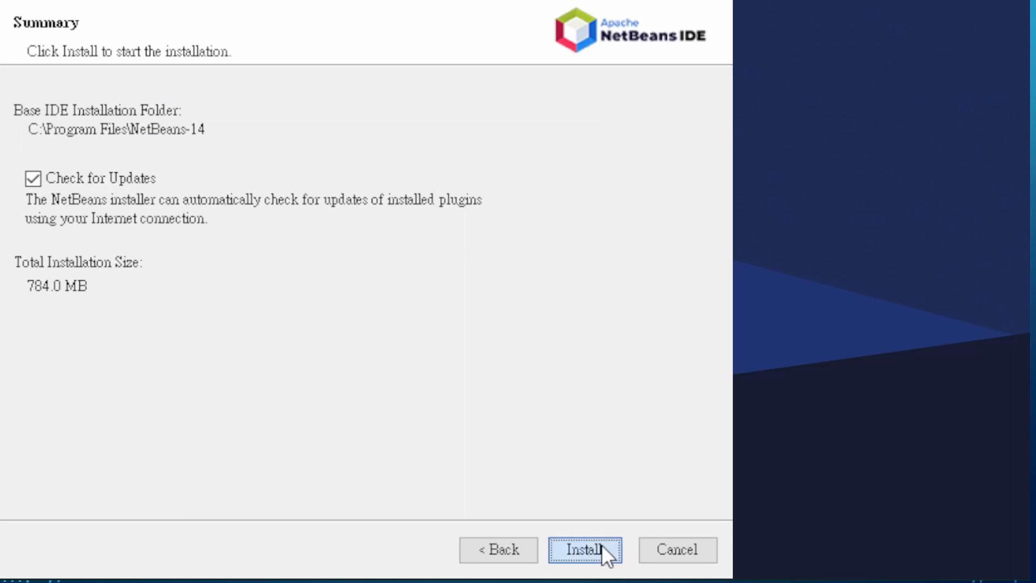
pyautogui.click(584, 550)
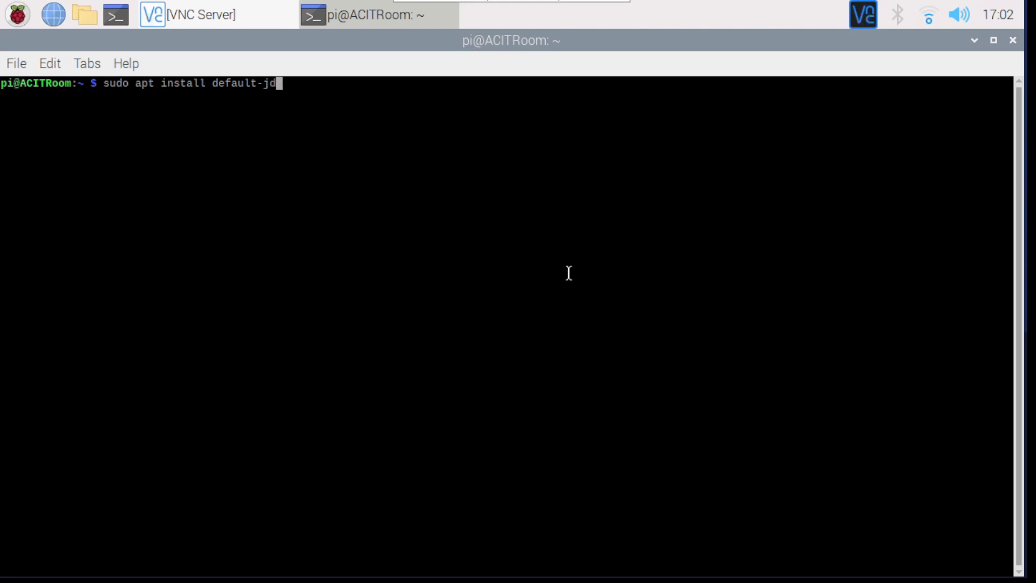
# - Run 'sudo apt install default-jdk' on the Pi and confirm with y
pyautogui.press('Return')
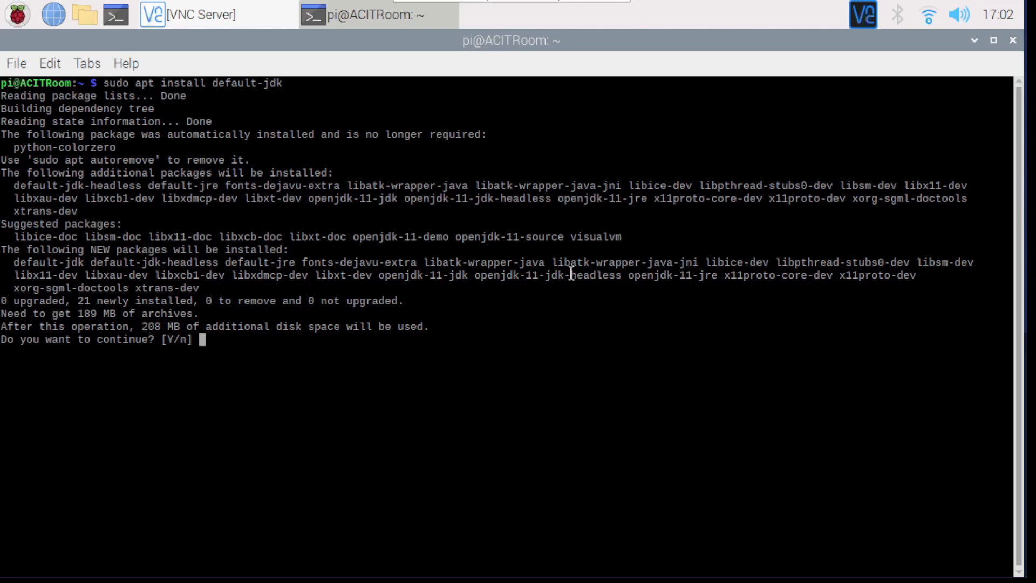
pyautogui.moveTo(273, 221)
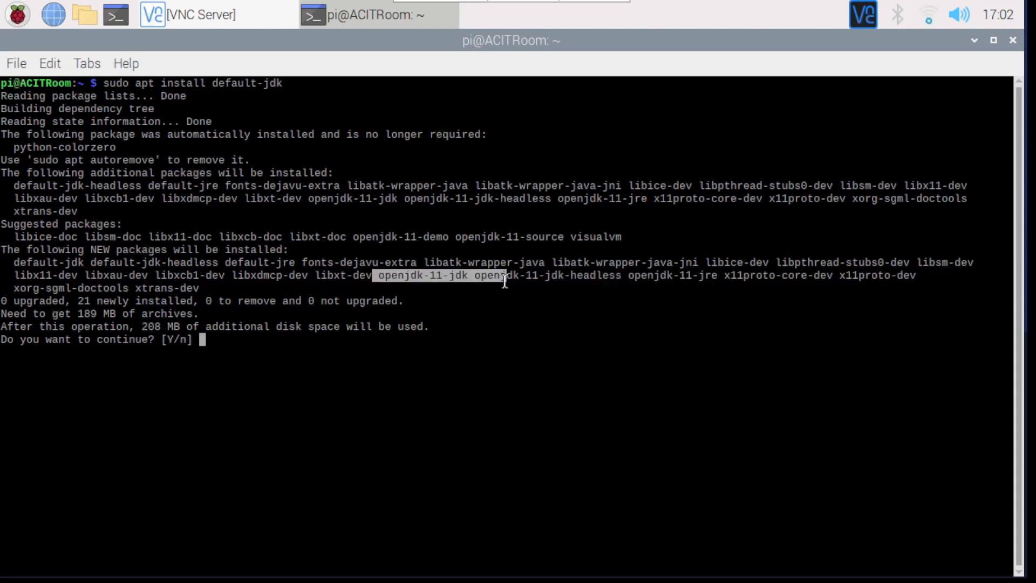
pyautogui.moveTo(600, 282)
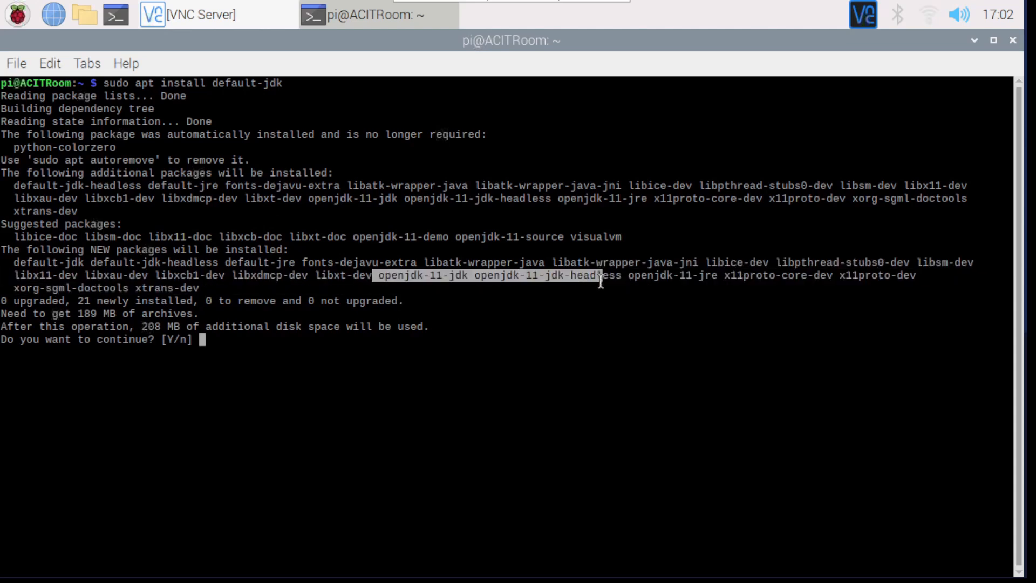
pyautogui.moveTo(314, 434)
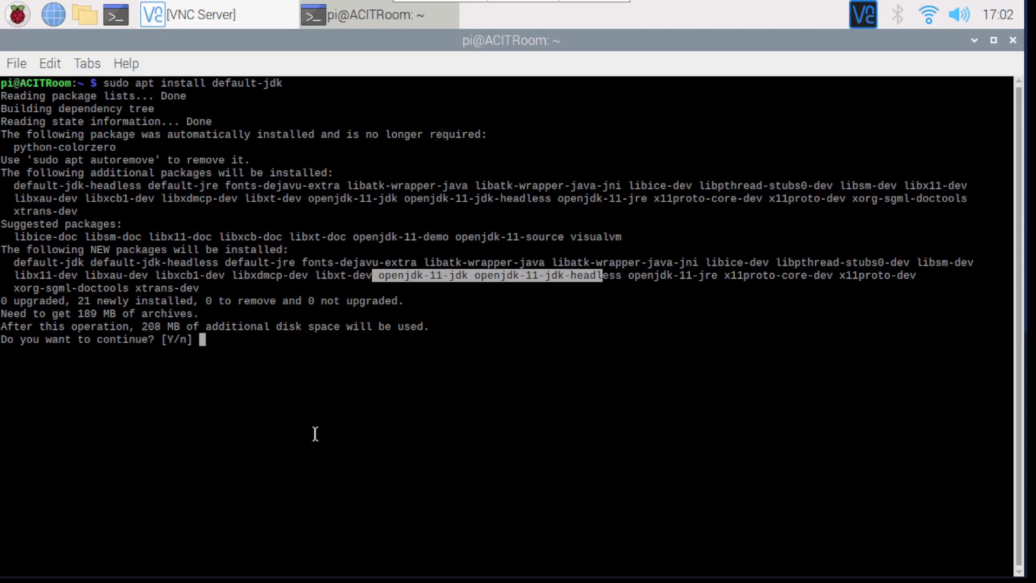
pyautogui.write('y')
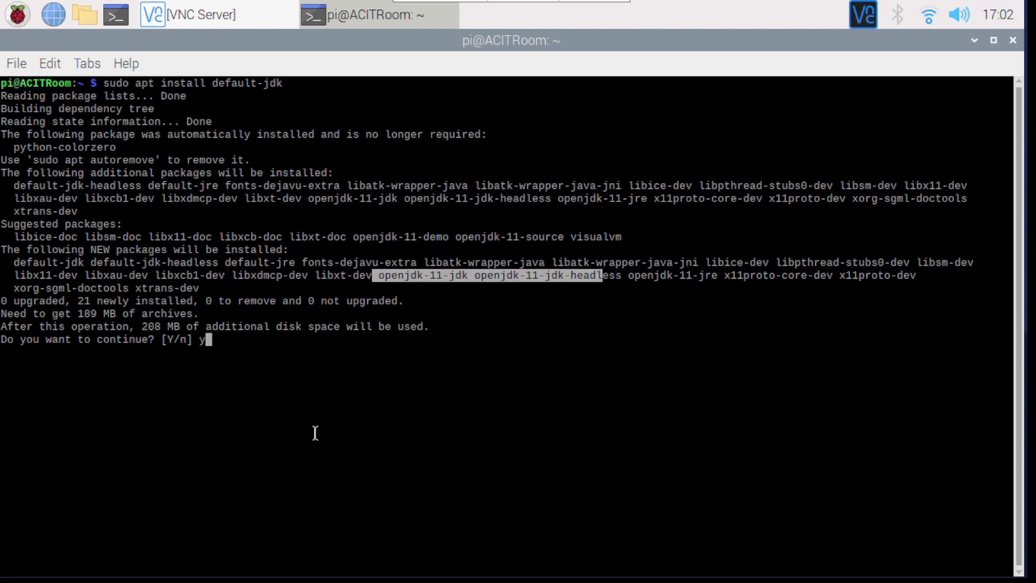
pyautogui.press('Return')
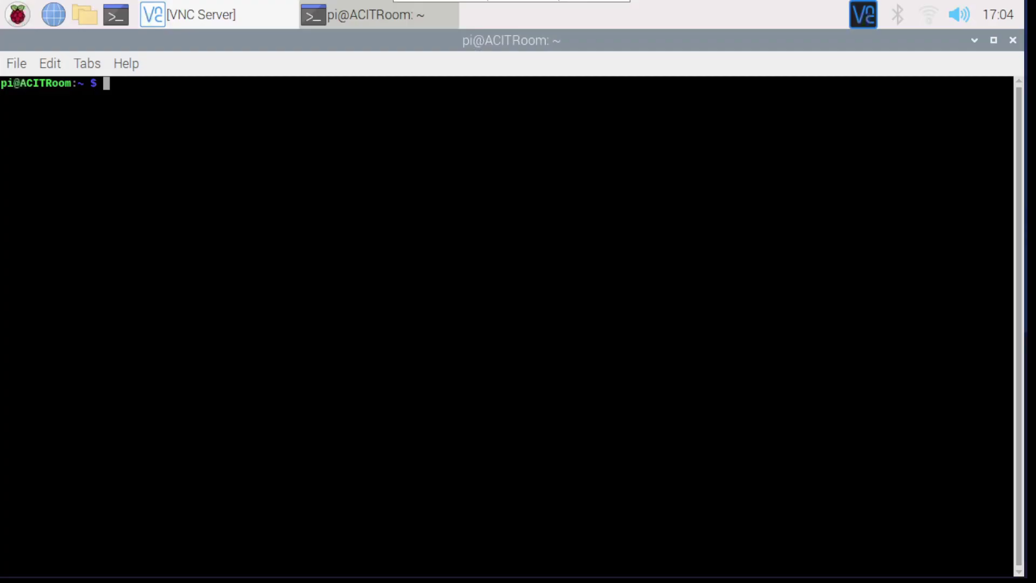
# - Run 'sudo apt install openjdk-8-jdk' on the Pi and answer y to install
pyautogui.write('sudo apt install open')
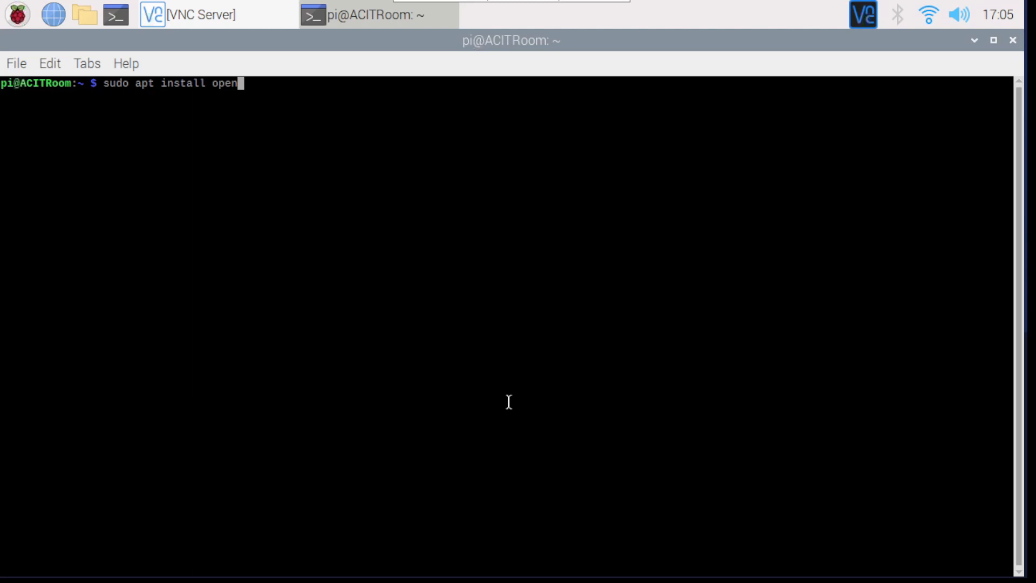
pyautogui.write('j')
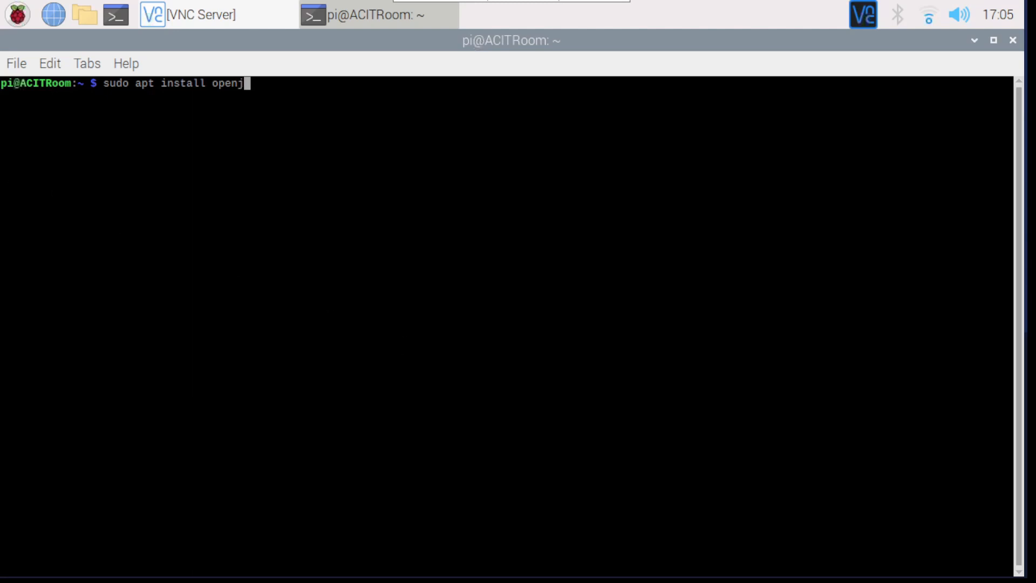
pyautogui.write('dk')
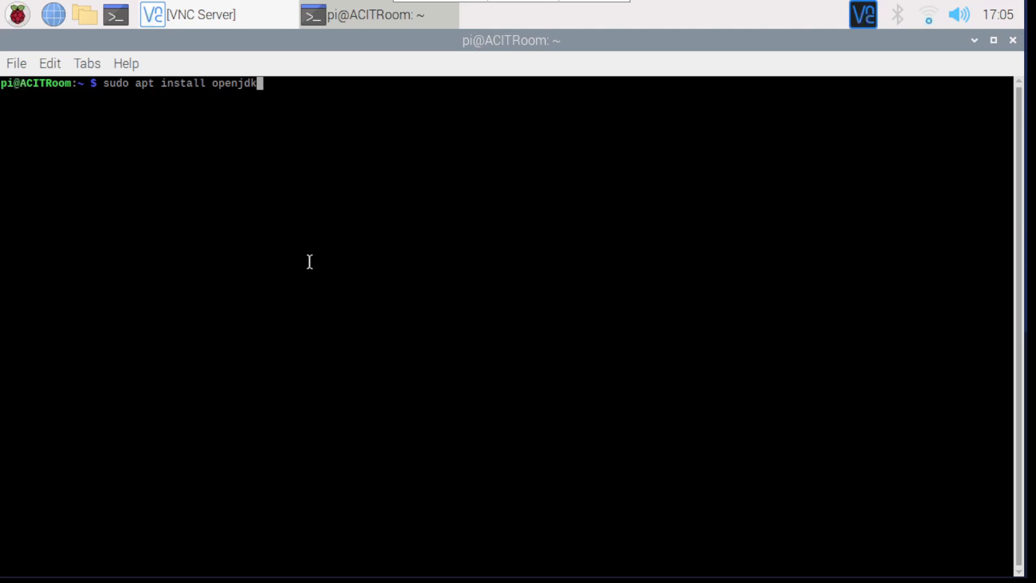
pyautogui.write('-8')
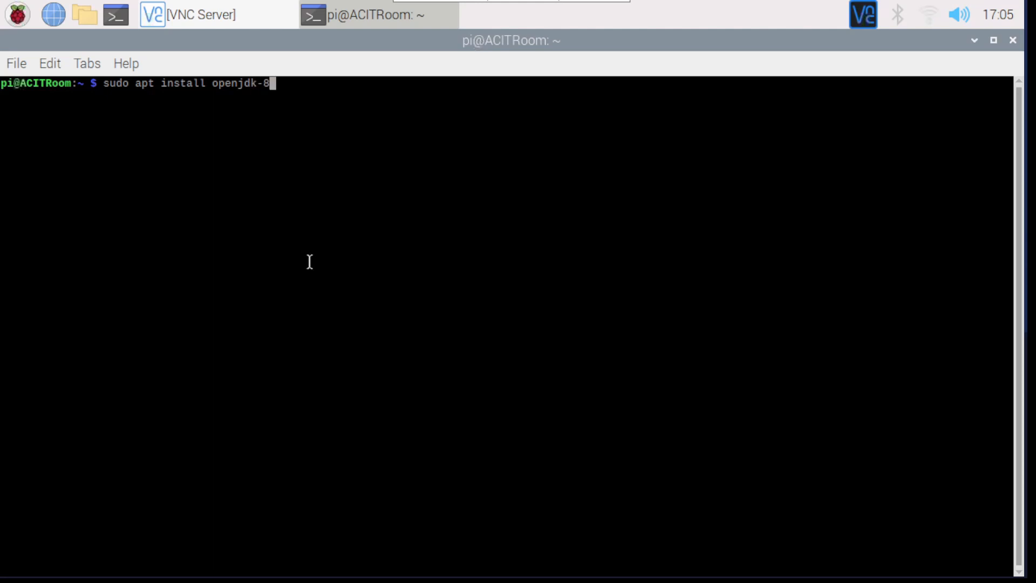
pyautogui.write('-')
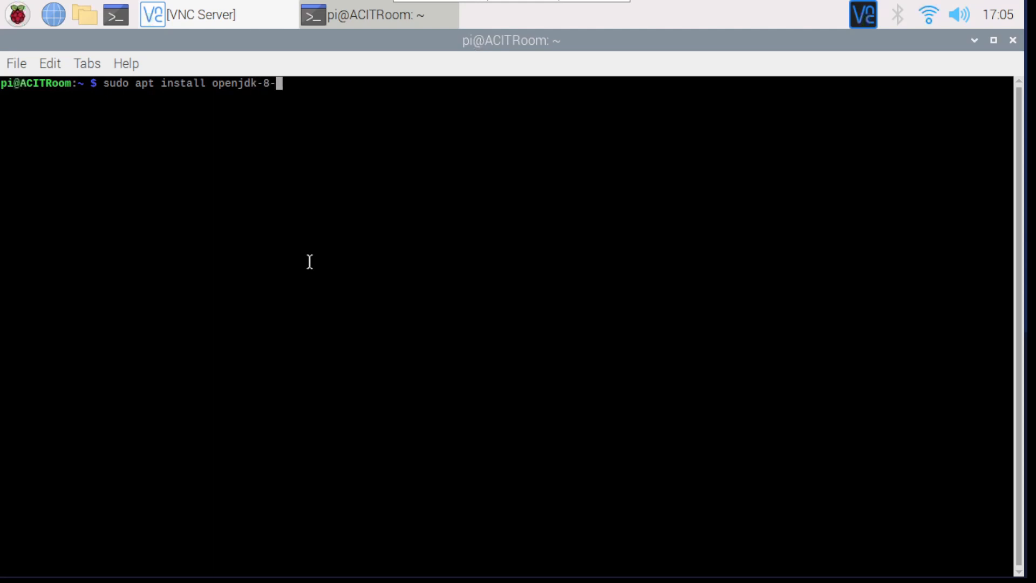
pyautogui.write('jdk')
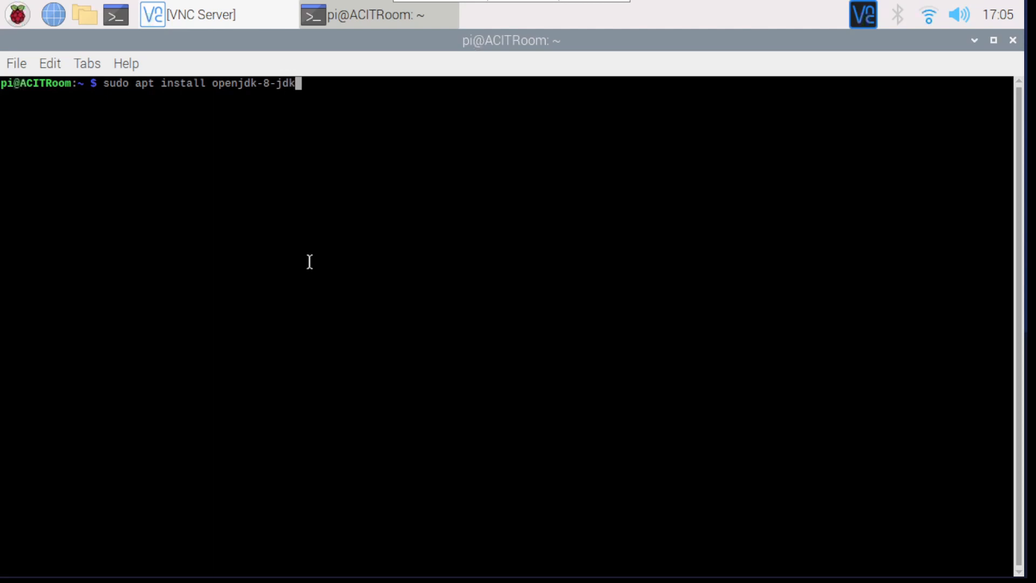
pyautogui.press('Return')
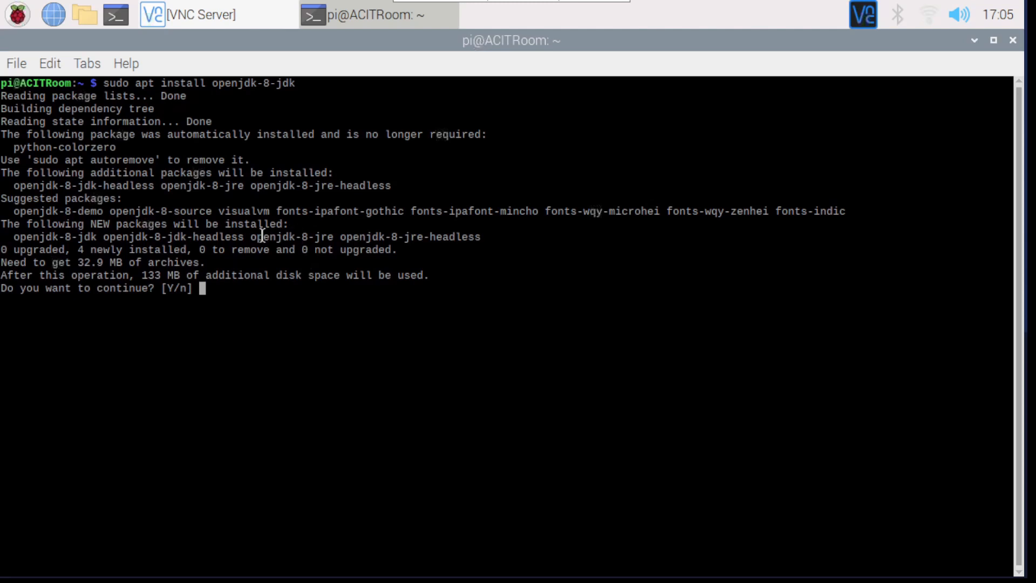
pyautogui.doubleClick(33, 237)
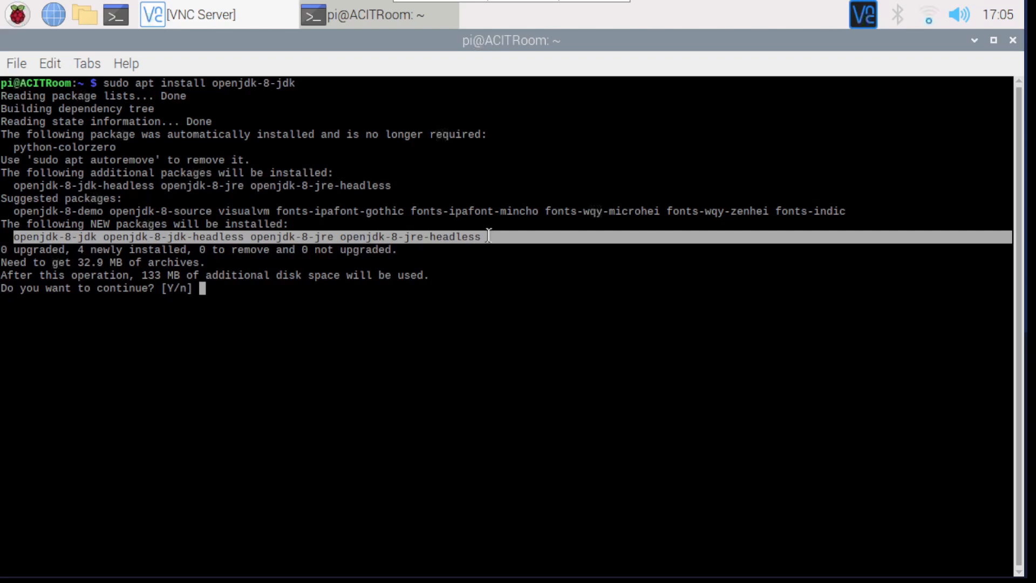
pyautogui.moveTo(258, 350)
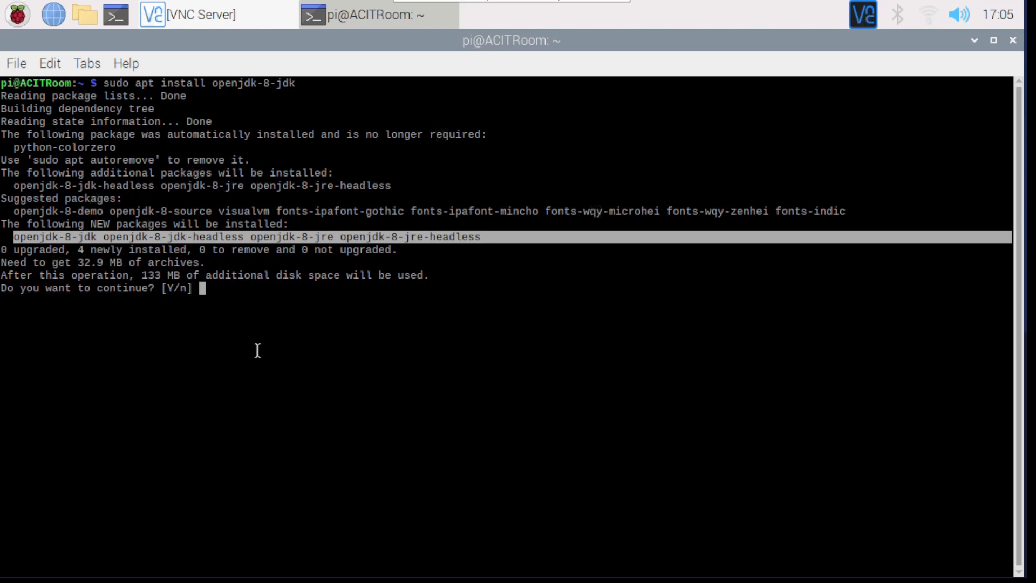
pyautogui.write('y')
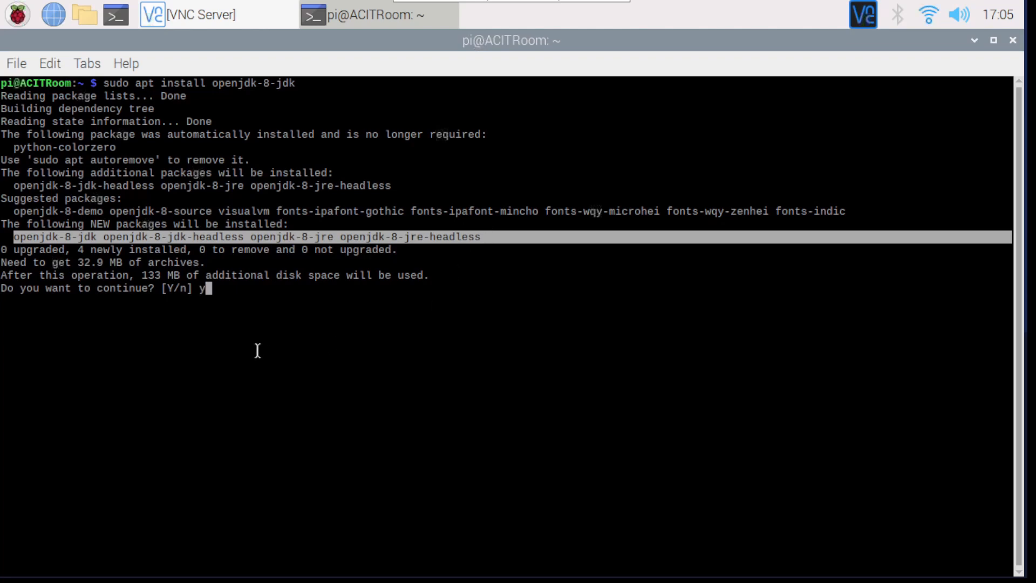
pyautogui.press('Return')
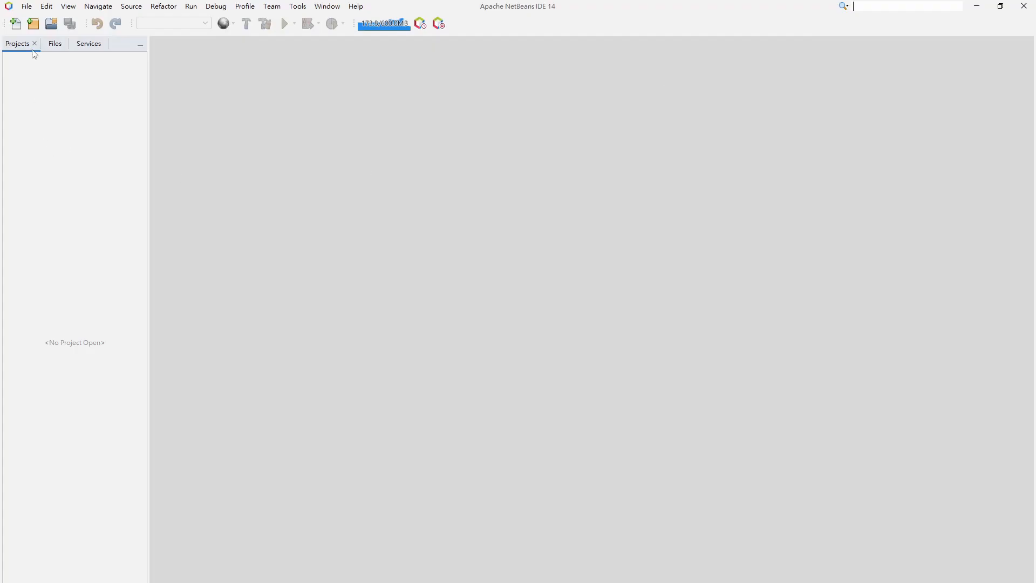
# - Create the Java with Ant application JavaApp1 with main class javaapp1.JavaApp1
pyautogui.click(26, 5)
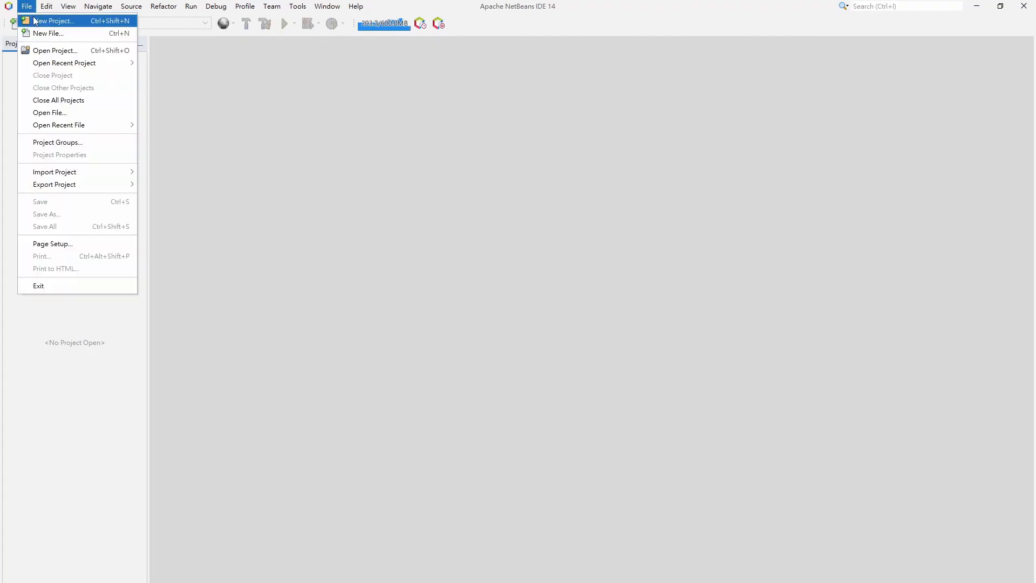
pyautogui.click(52, 21)
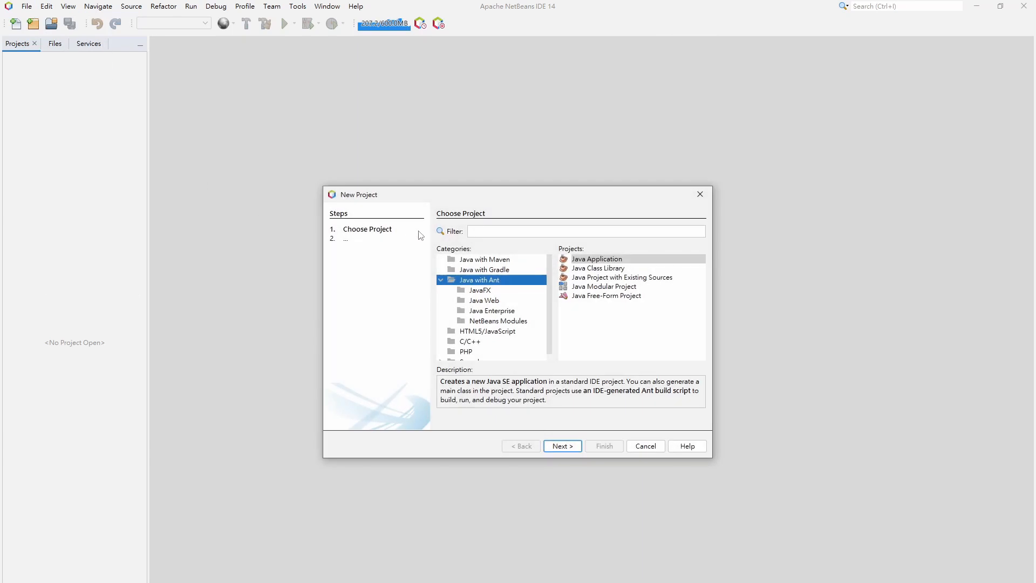
pyautogui.moveTo(492, 280)
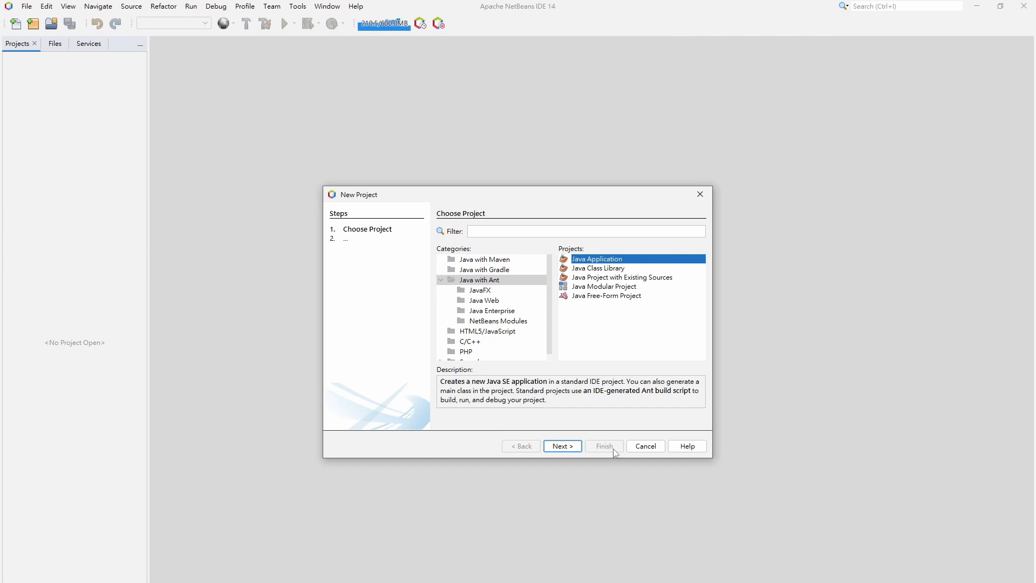
pyautogui.moveTo(569, 454)
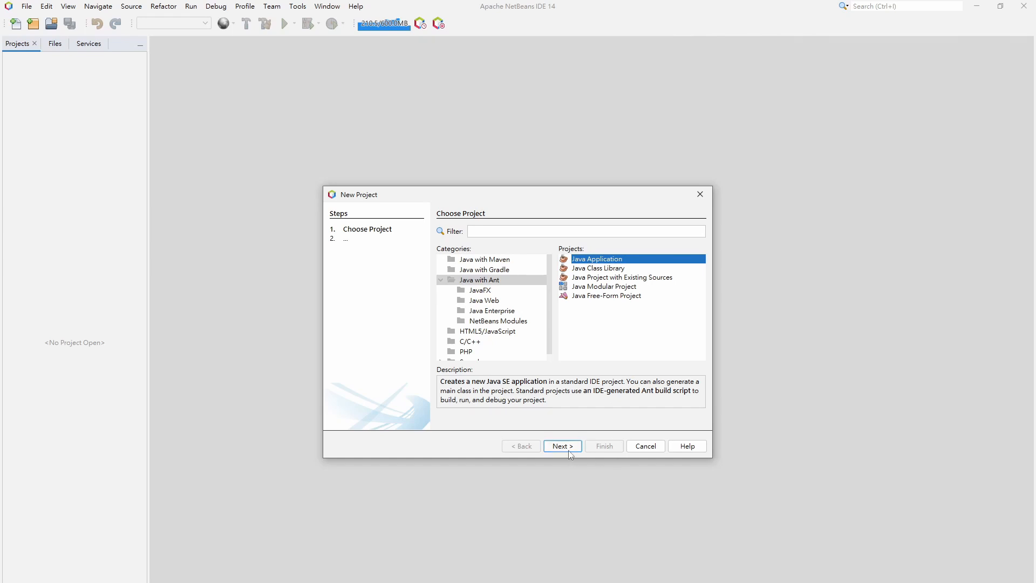
pyautogui.click(561, 445)
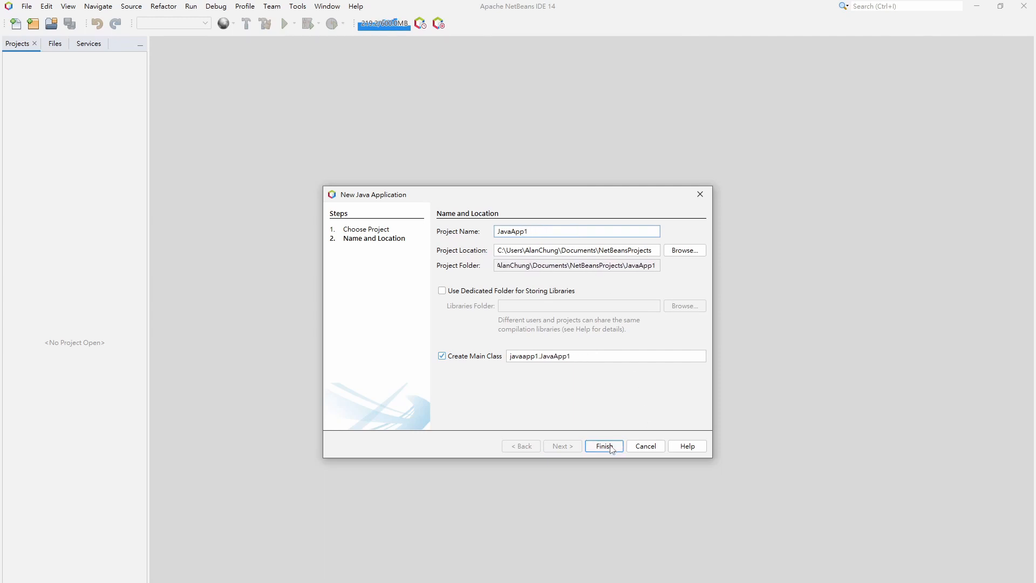
pyautogui.click(603, 446)
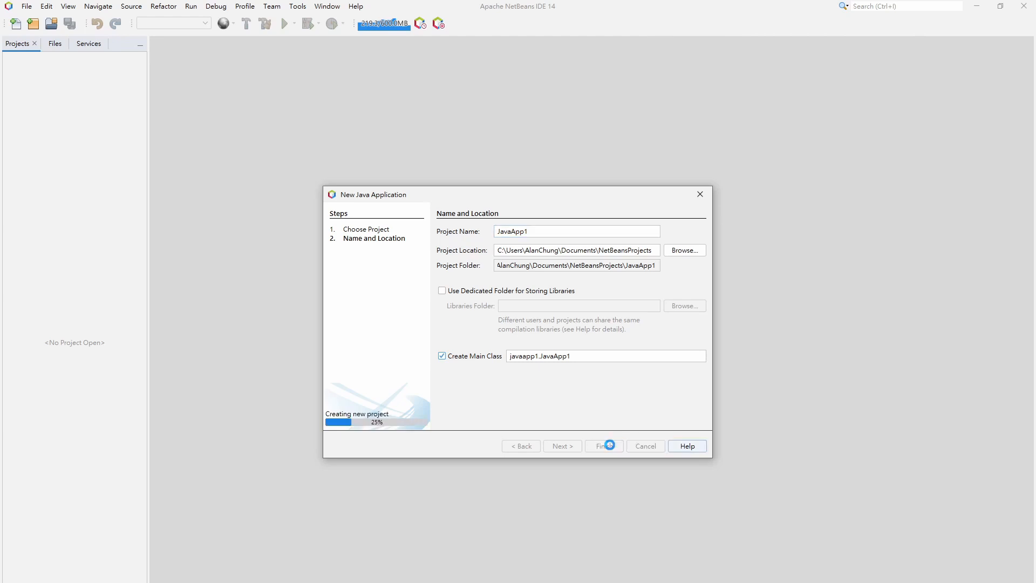
pyautogui.click(602, 446)
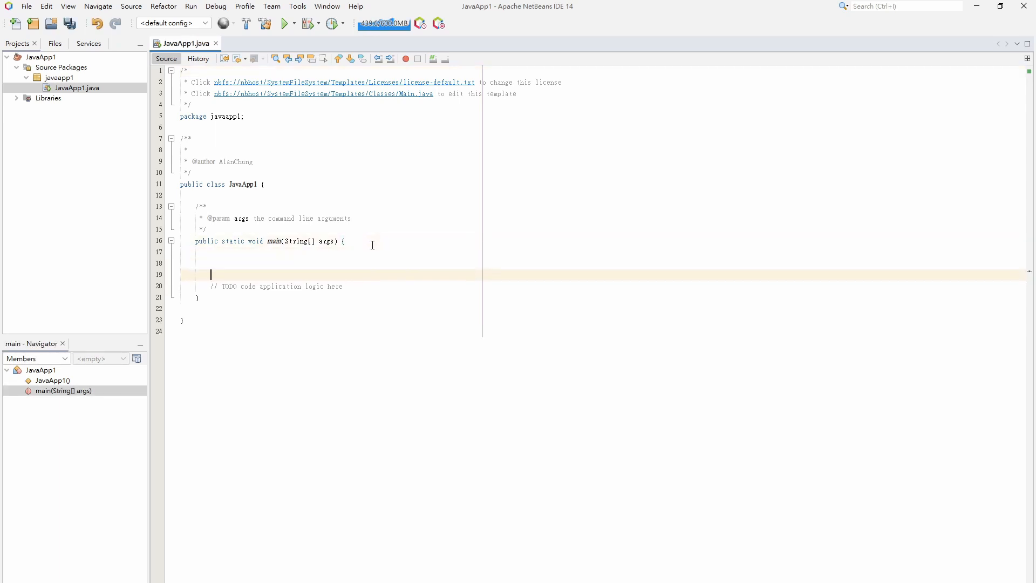
# - Add a for(;;) loop printing Index with Thread.sleep(1000) to main, then run the project
pyautogui.press('enter')
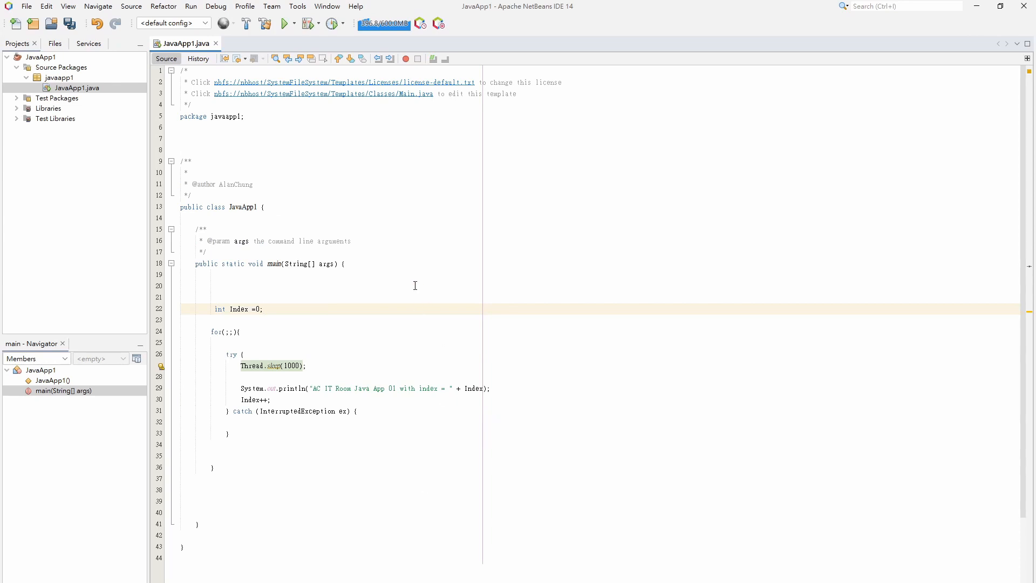
pyautogui.moveTo(406, 304)
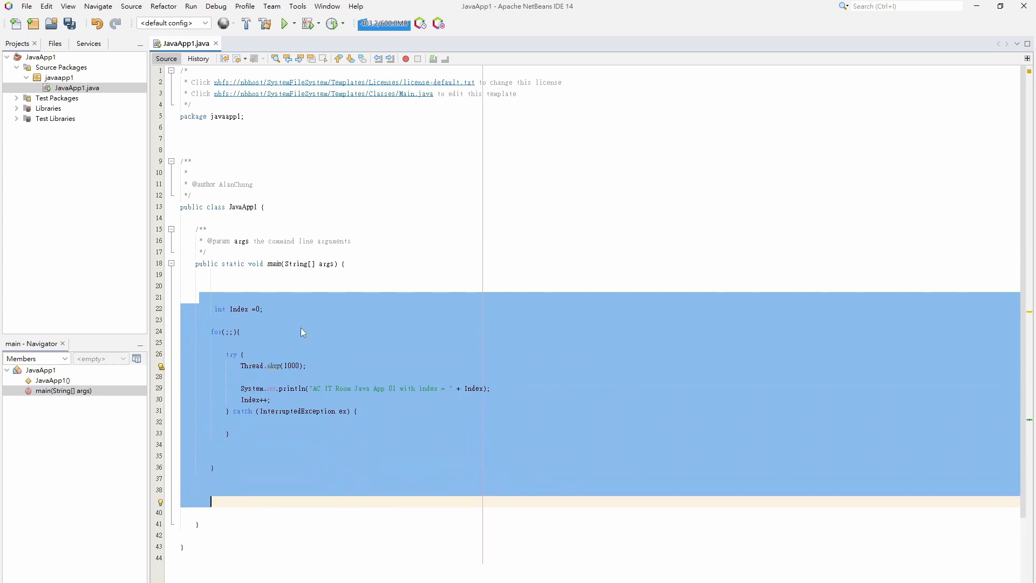
pyautogui.click(293, 332)
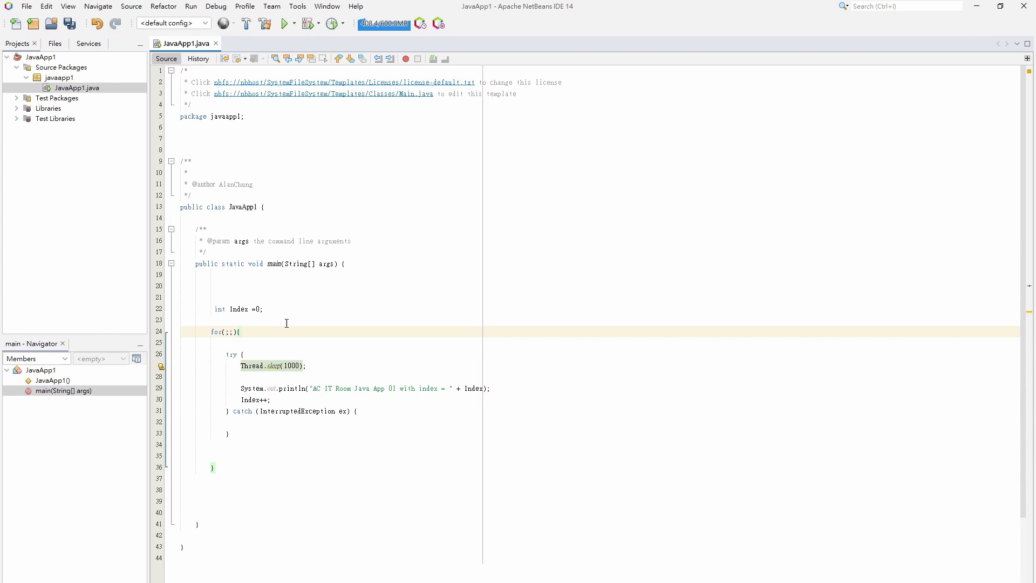
pyautogui.click(290, 309)
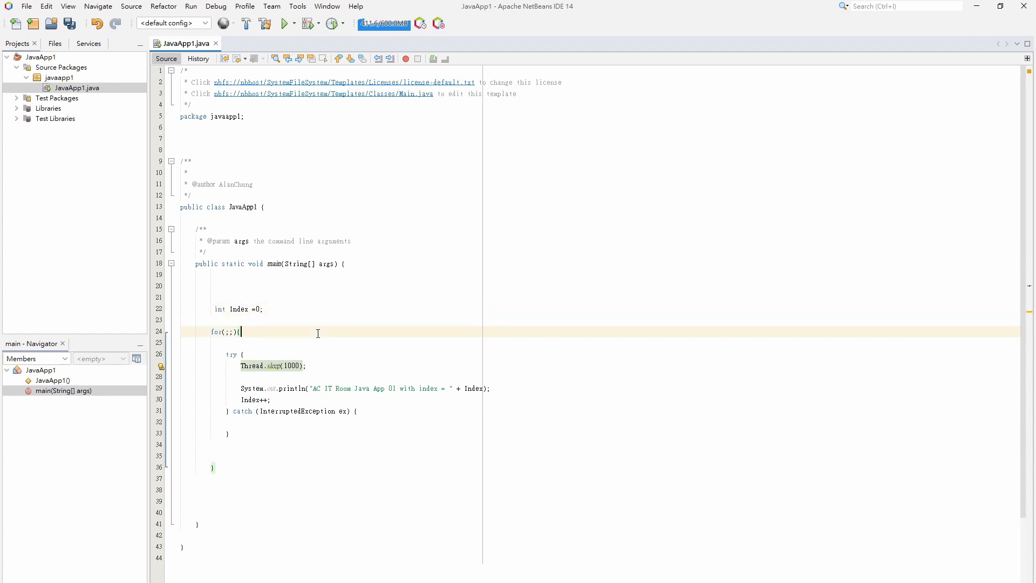
pyautogui.click(336, 366)
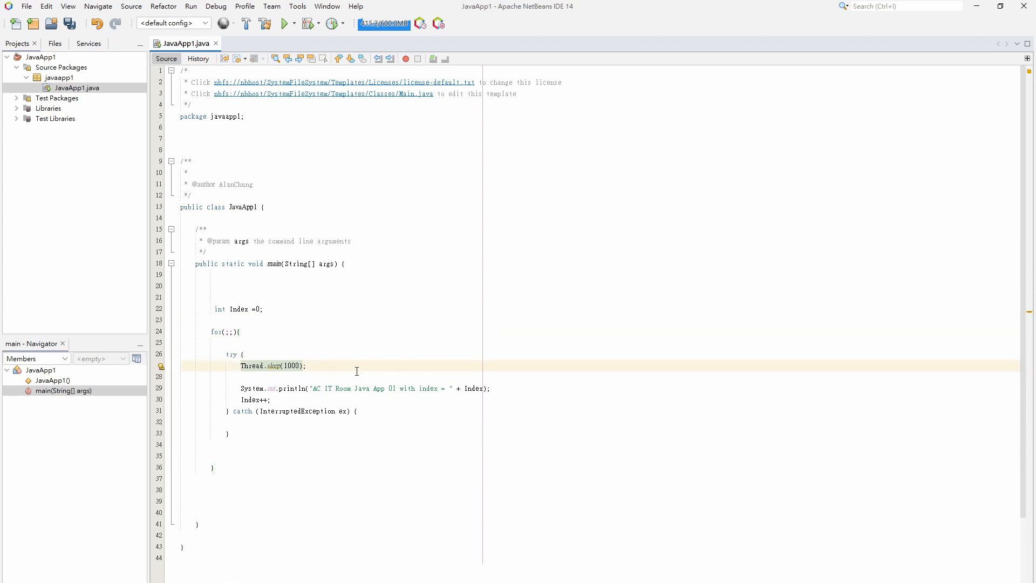
pyautogui.click(538, 386)
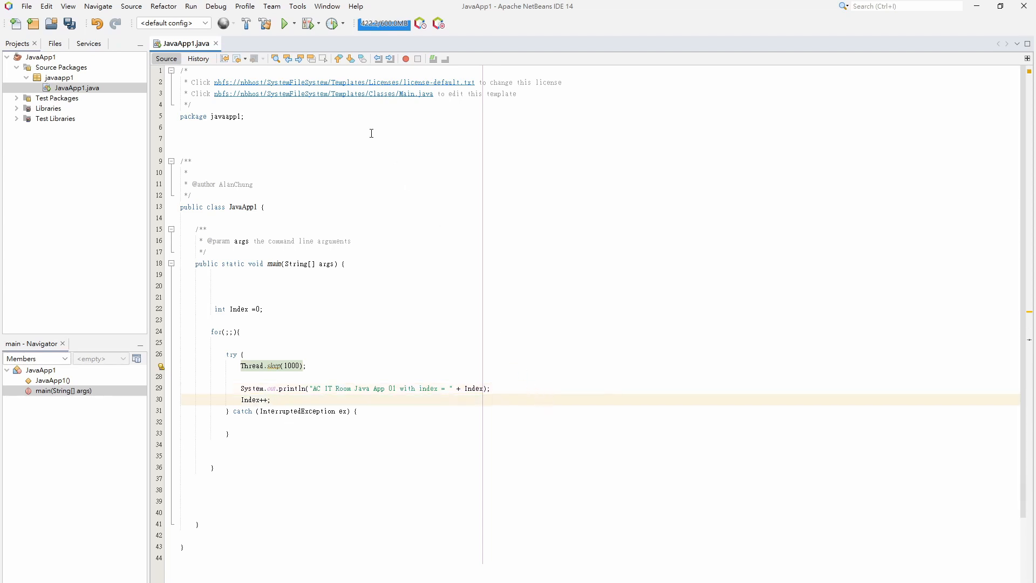
pyautogui.click(283, 24)
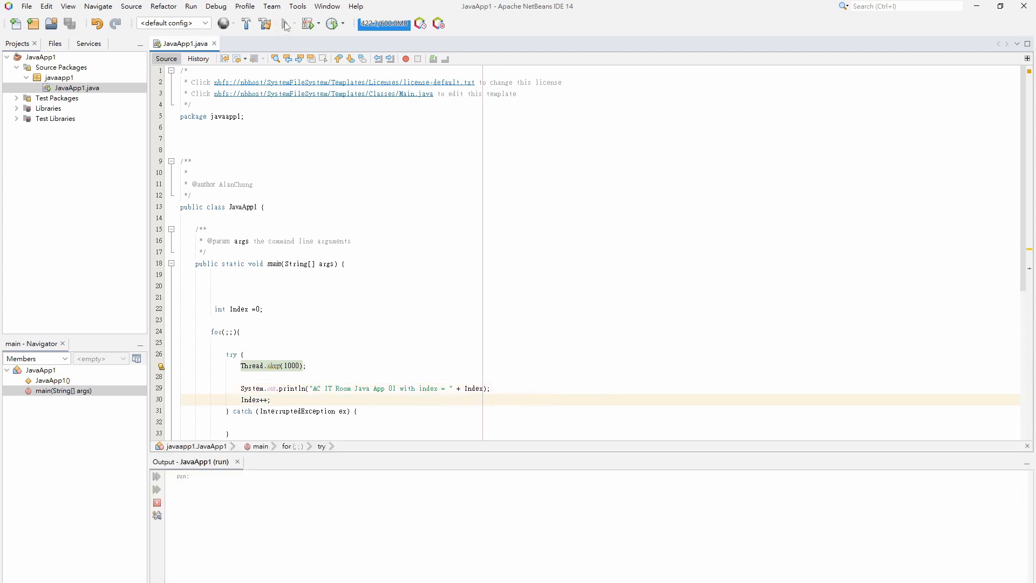
# - Let JavaApp1's output count Index 0 through 9, then stop the run
pyautogui.click(286, 23)
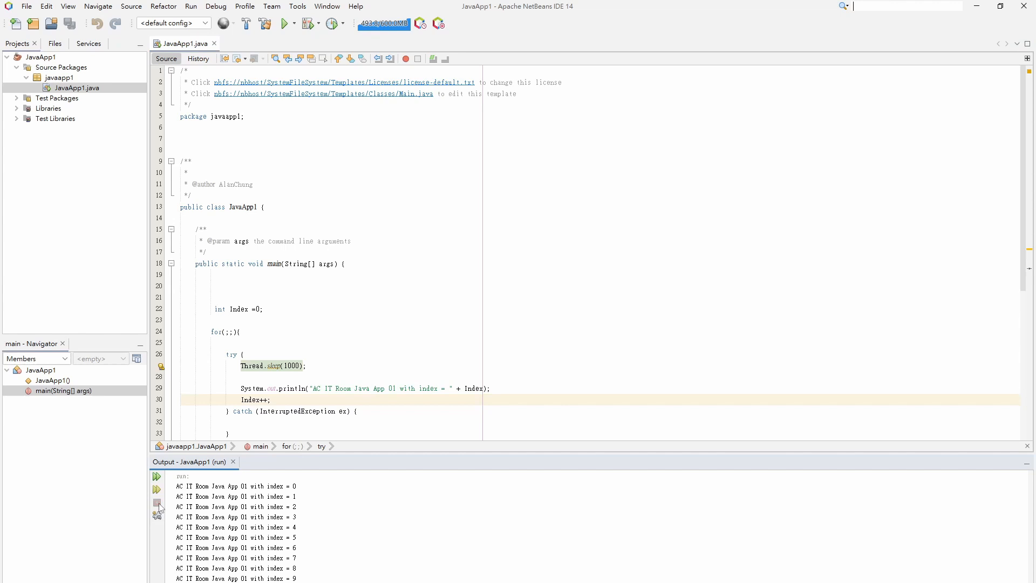
pyautogui.click(272, 6)
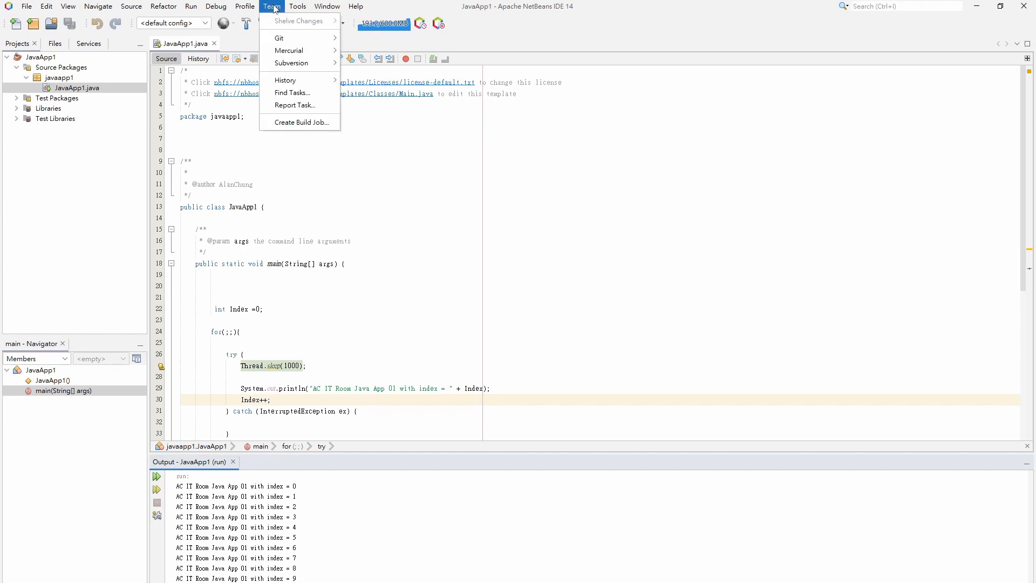
# - Open the Java Platform Manager and select JDK 17 (Default), then the Remote Java SE group
pyautogui.click(245, 6)
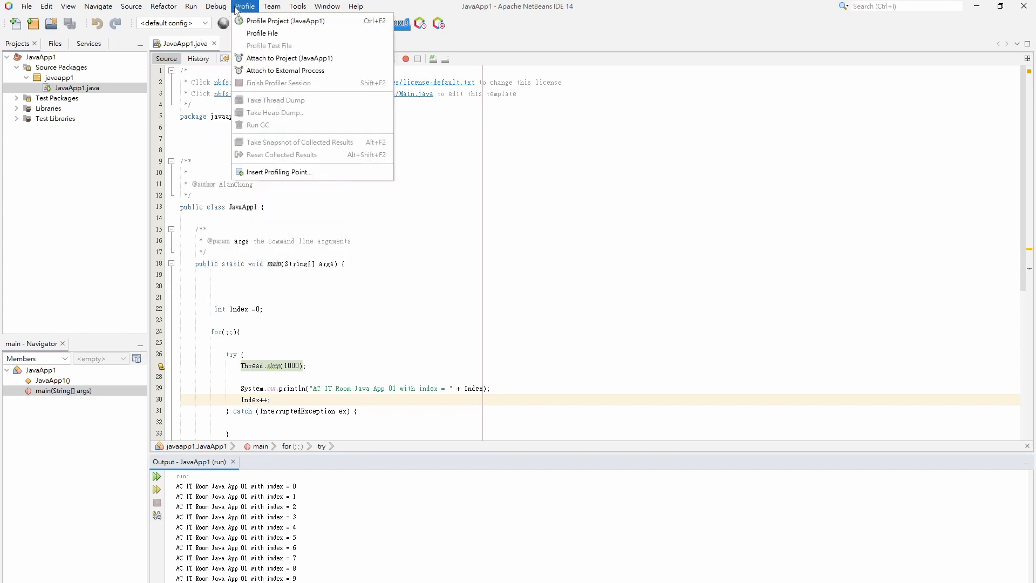
pyautogui.click(297, 6)
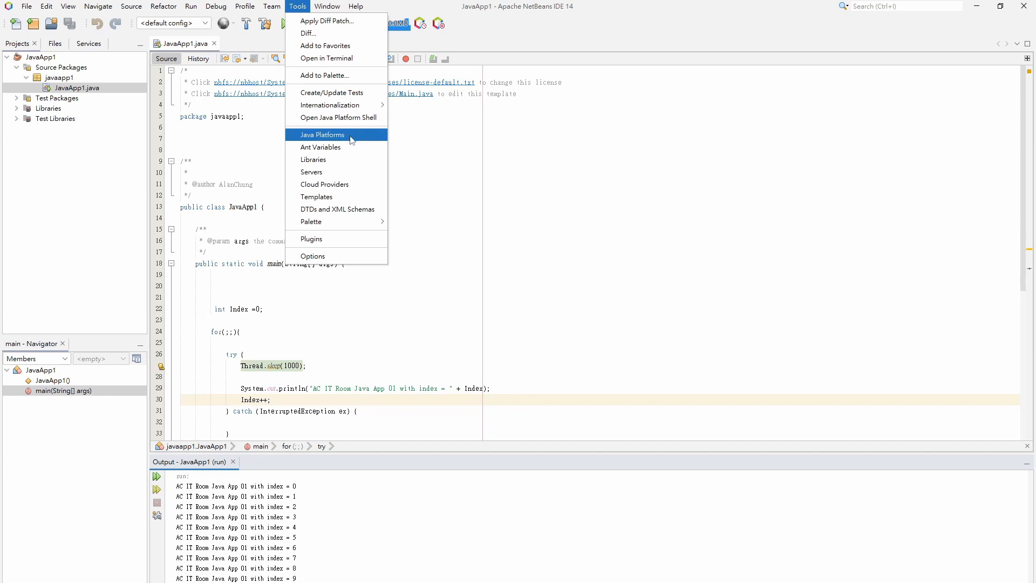
pyautogui.click(323, 135)
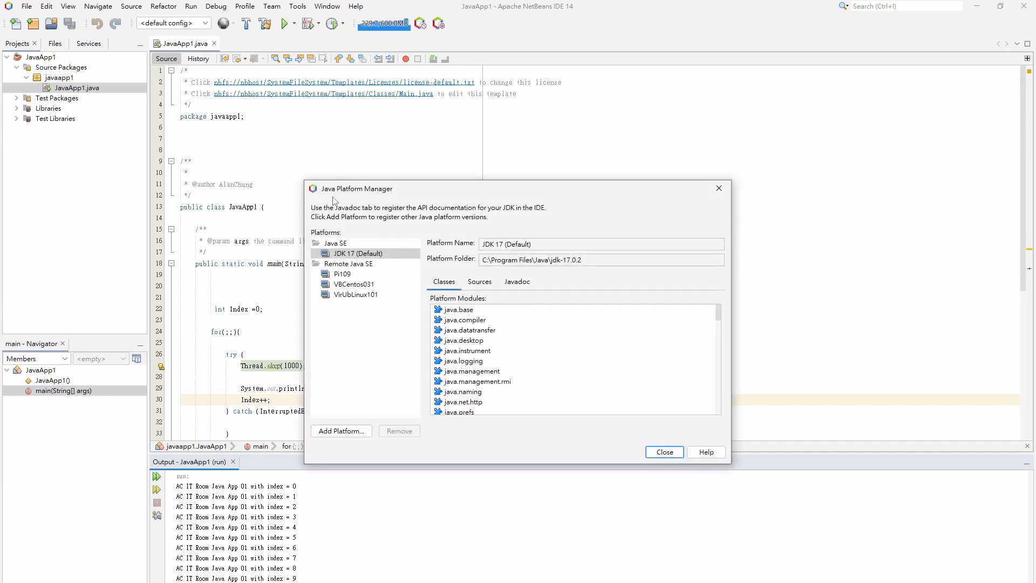
pyautogui.click(364, 253)
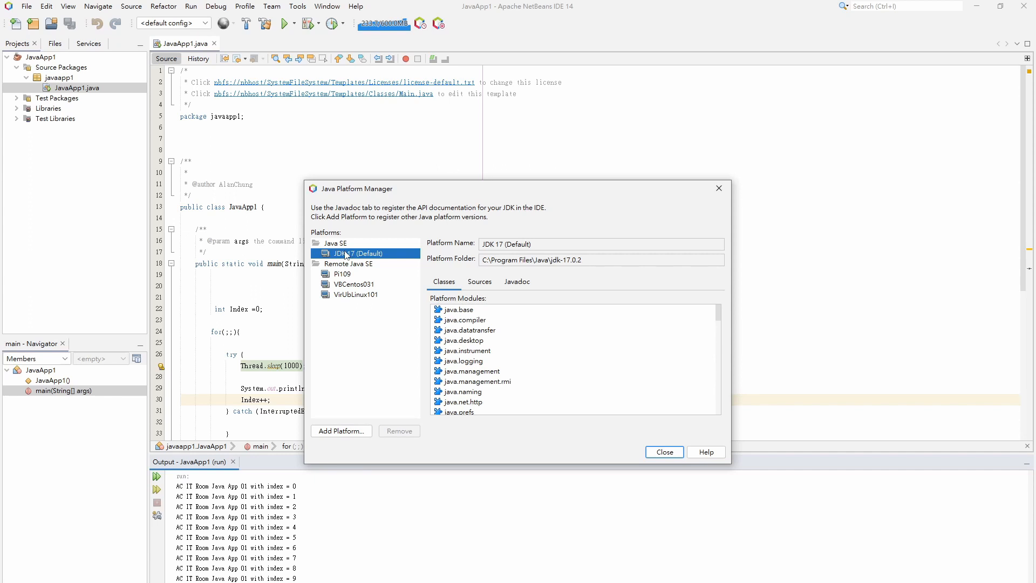
pyautogui.moveTo(594, 260)
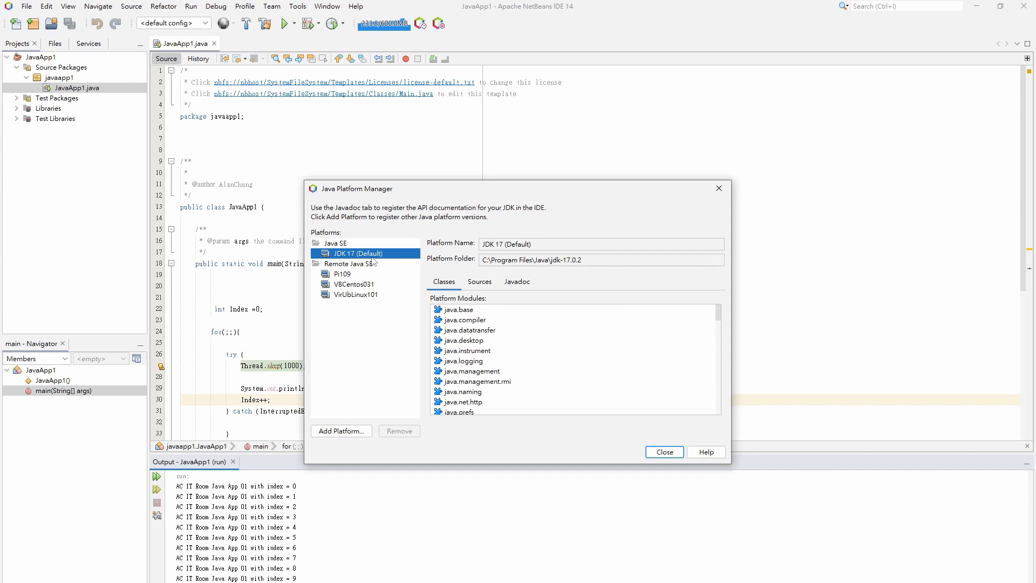
pyautogui.click(348, 263)
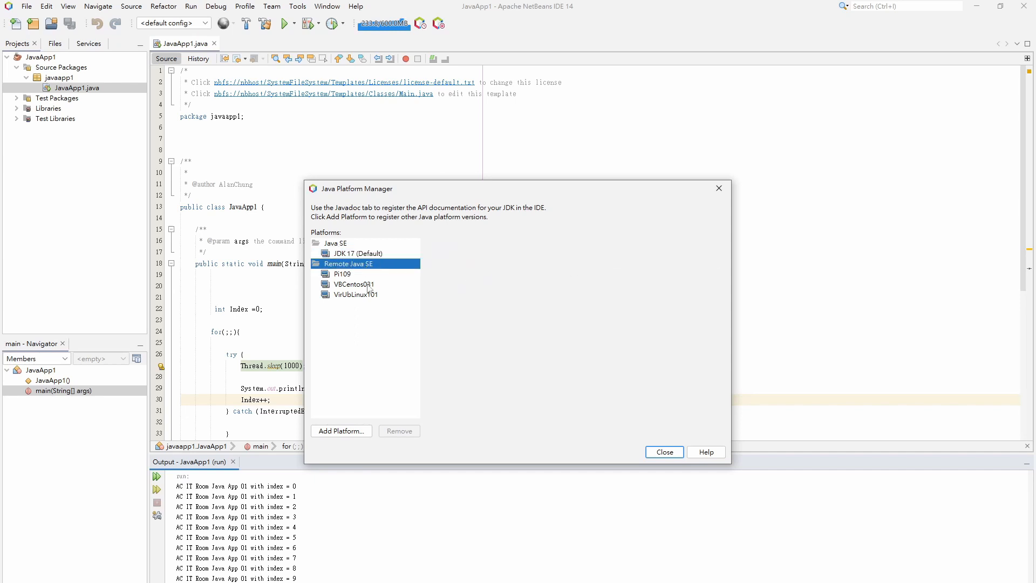
# - Add a Remote Java Standard Edition platform and begin entering the 192 host address
pyautogui.click(341, 430)
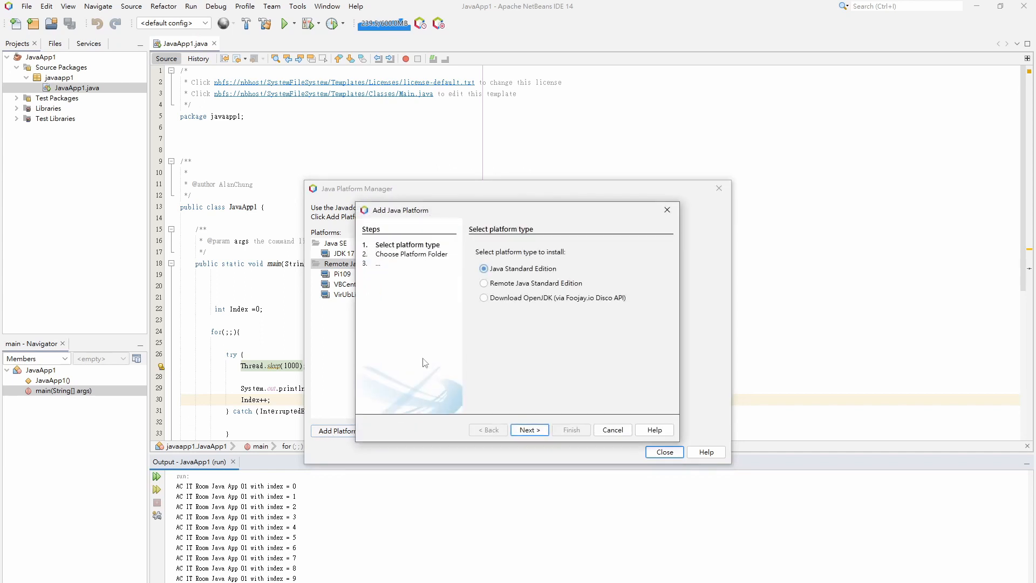
pyautogui.click(484, 283)
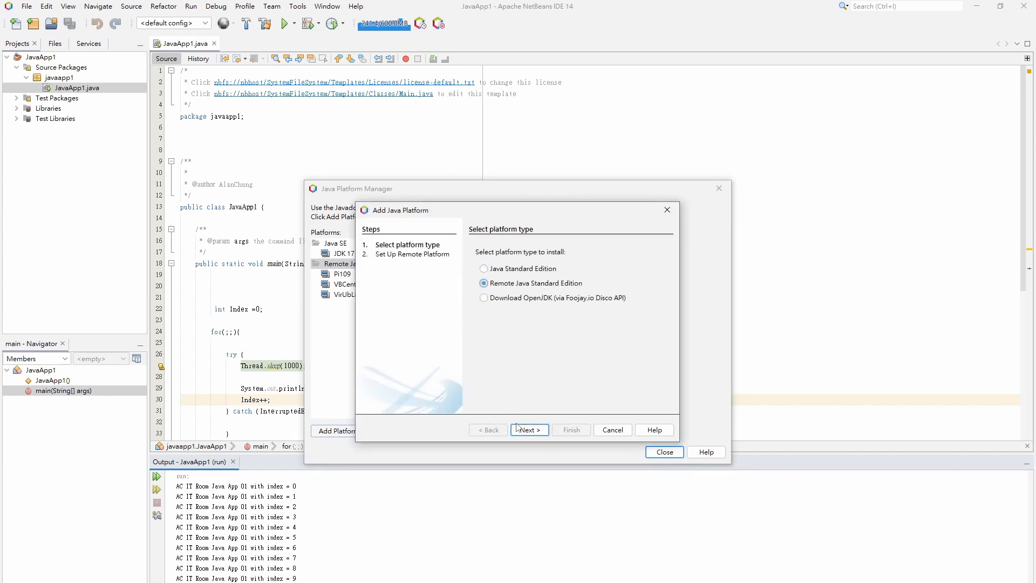
pyautogui.click(529, 430)
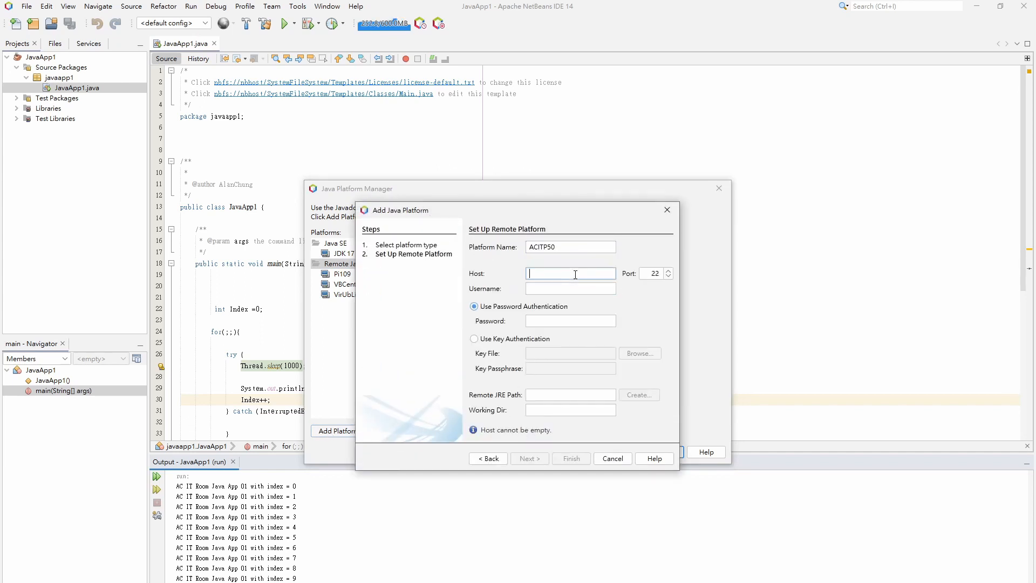
pyautogui.write('192.168.0.50')
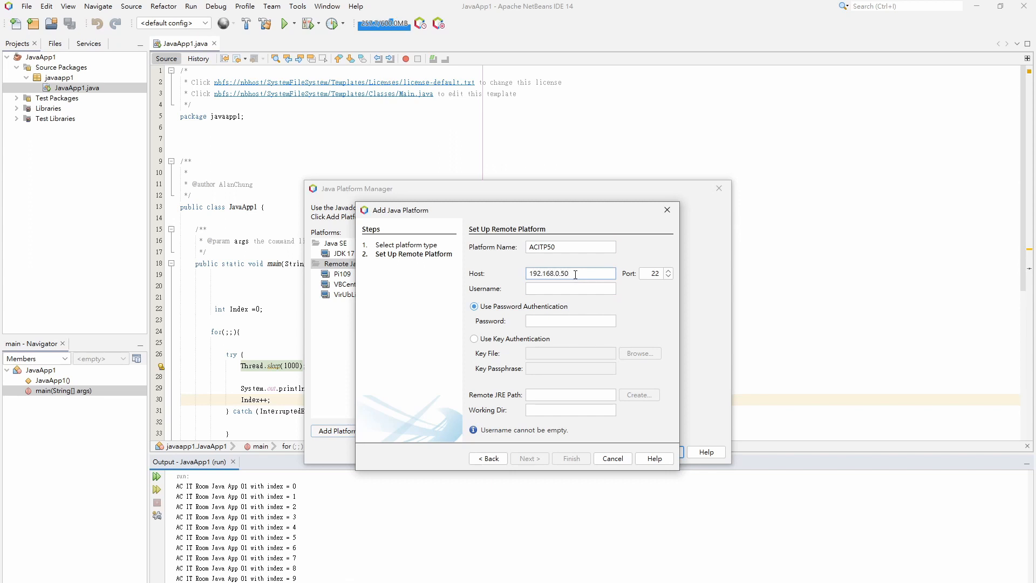
# - Fill in ACITP50's credentials, JRE path /java-11-openjdk-armhf/ and working directory
pyautogui.write('pi')
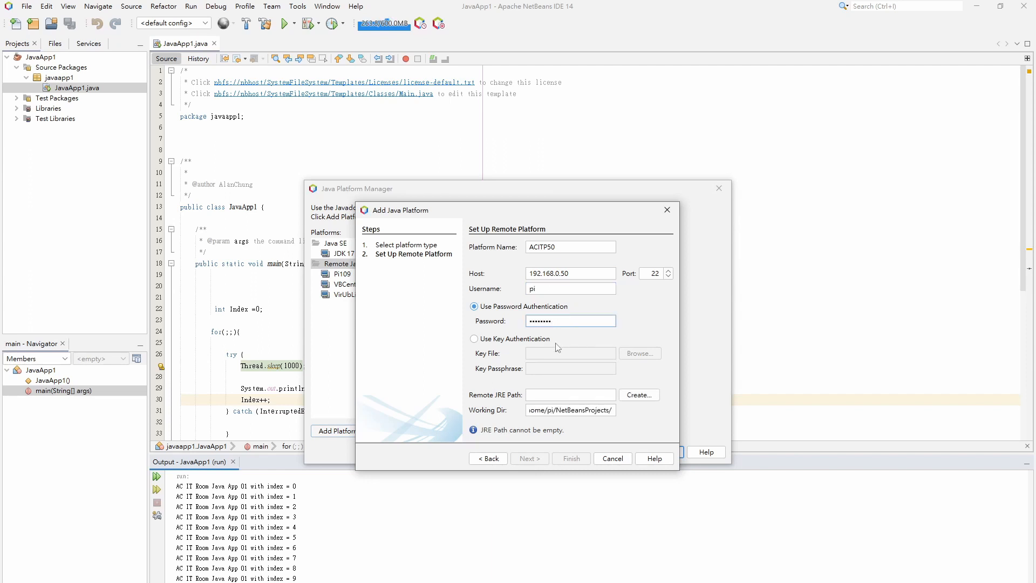
pyautogui.click(570, 394)
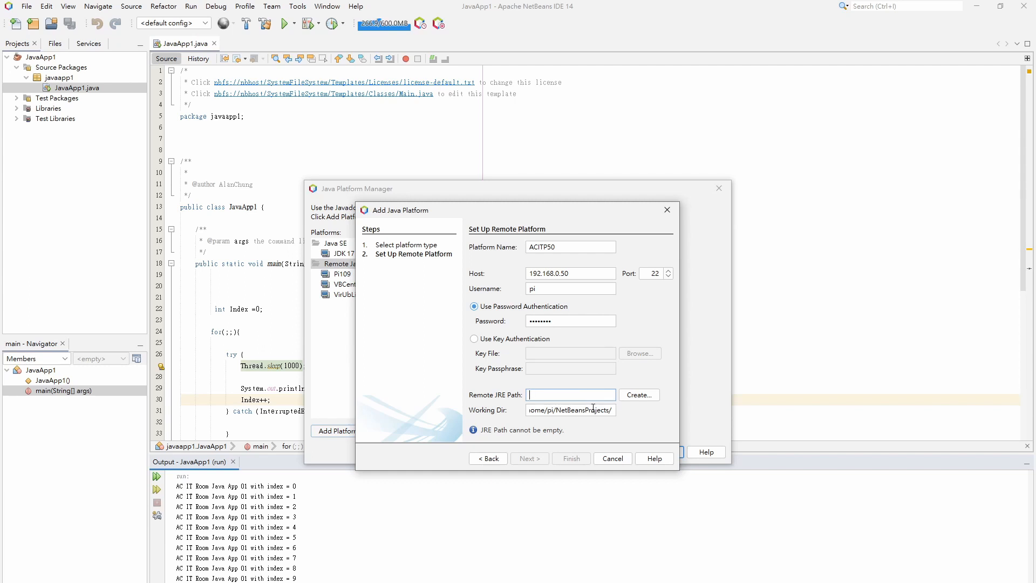
pyautogui.write('/java-11-openjdk-armhf/')
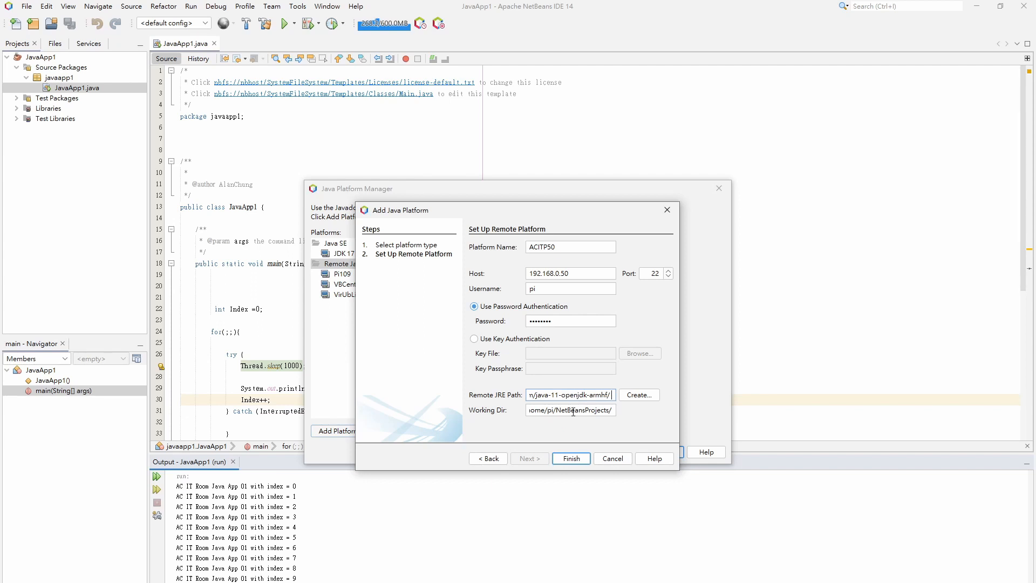
pyautogui.doubleClick(582, 409)
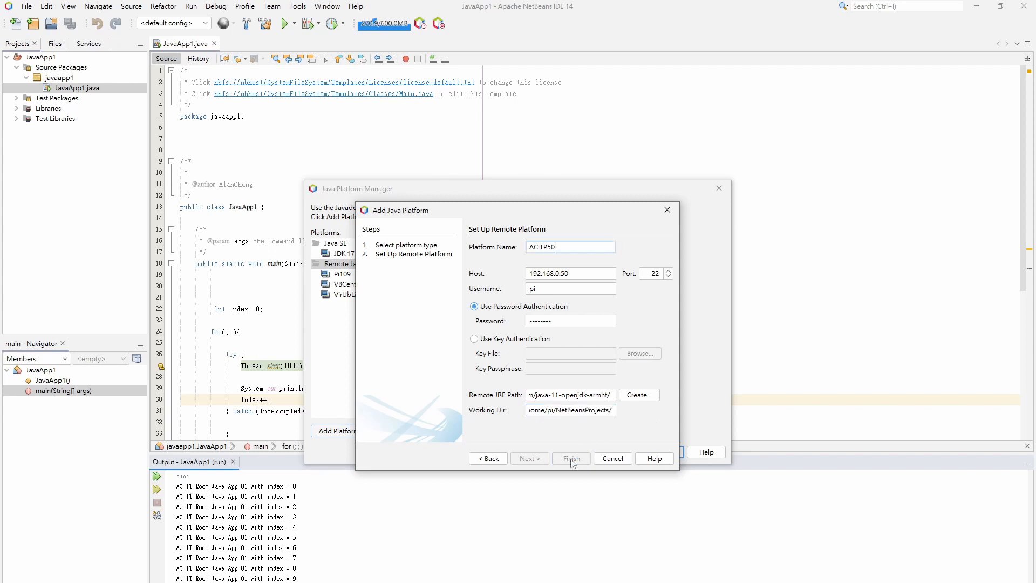
# - Finish registering ACITP50, retrying after the bad JRE path connection error
pyautogui.click(570, 458)
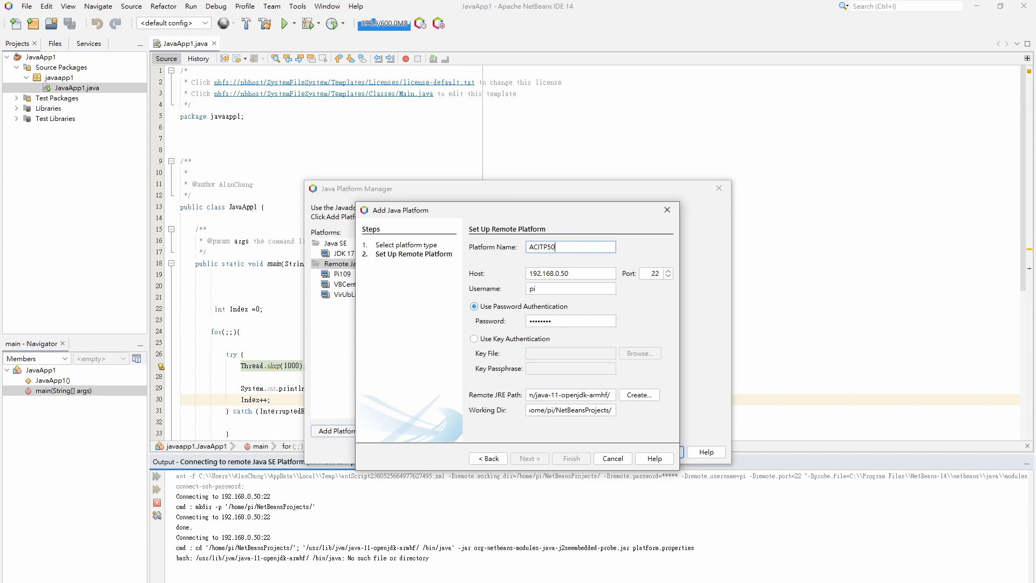
pyautogui.click(570, 458)
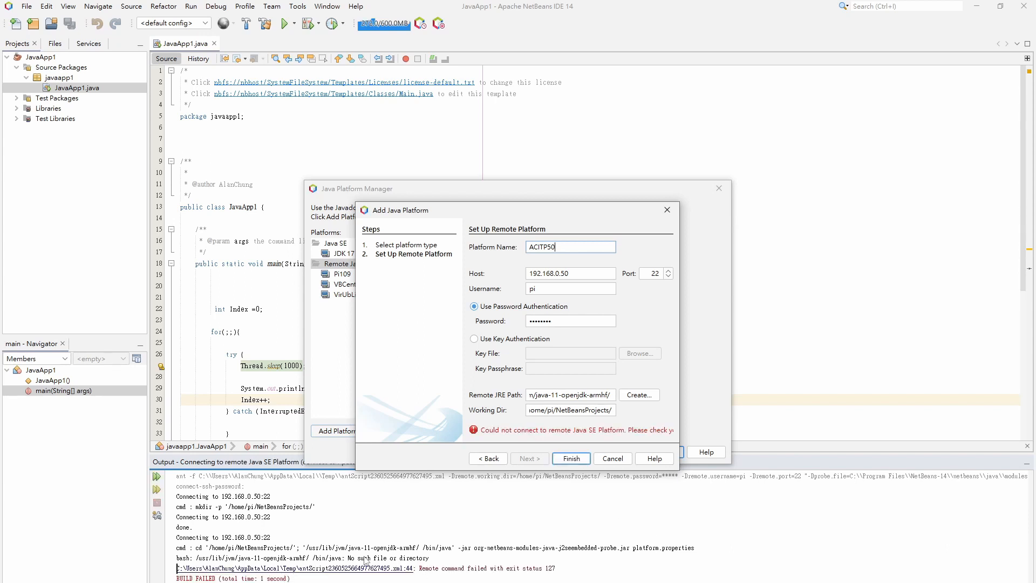
pyautogui.click(569, 459)
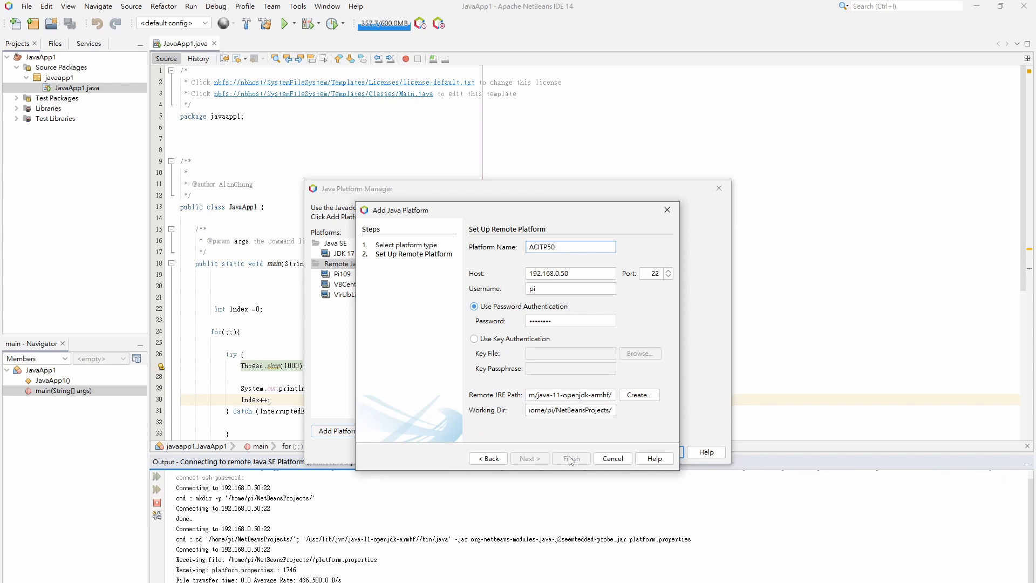
# - Set the ACITP50 platform's Exec Prefix to sudo and close the Java Platform Manager
pyautogui.click(570, 458)
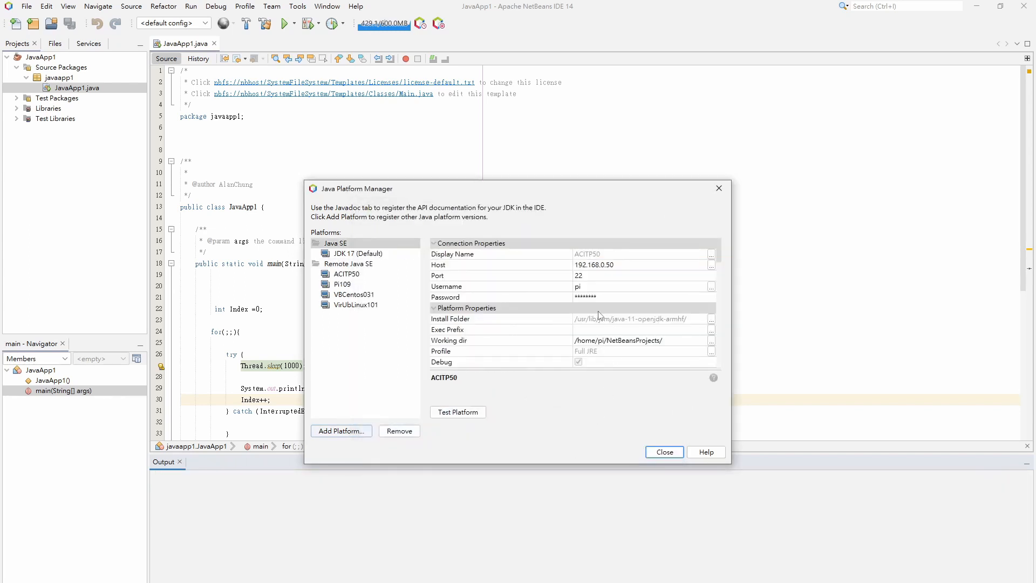
pyautogui.moveTo(598, 341)
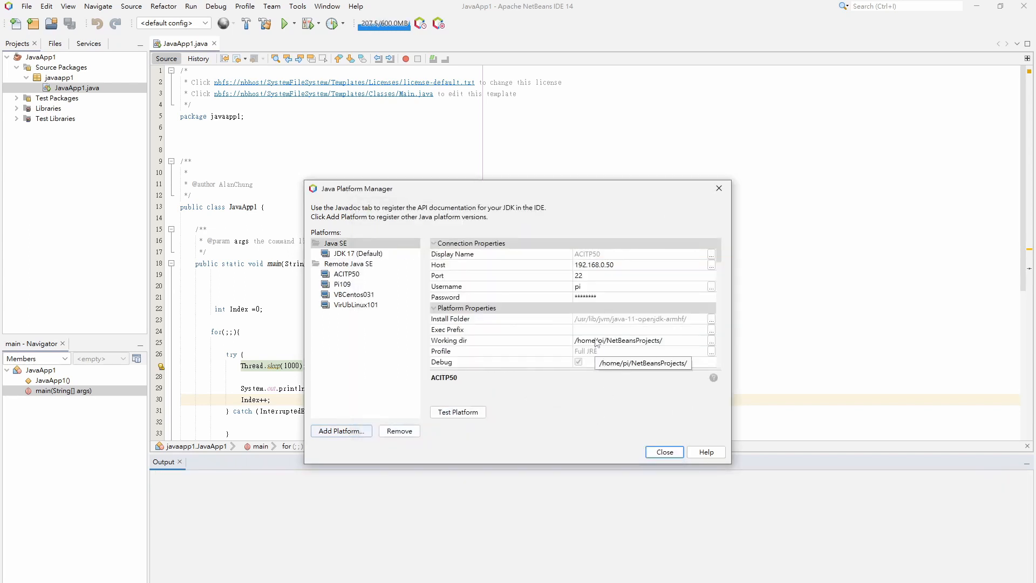
pyautogui.click(476, 329)
pyautogui.write('sudo')
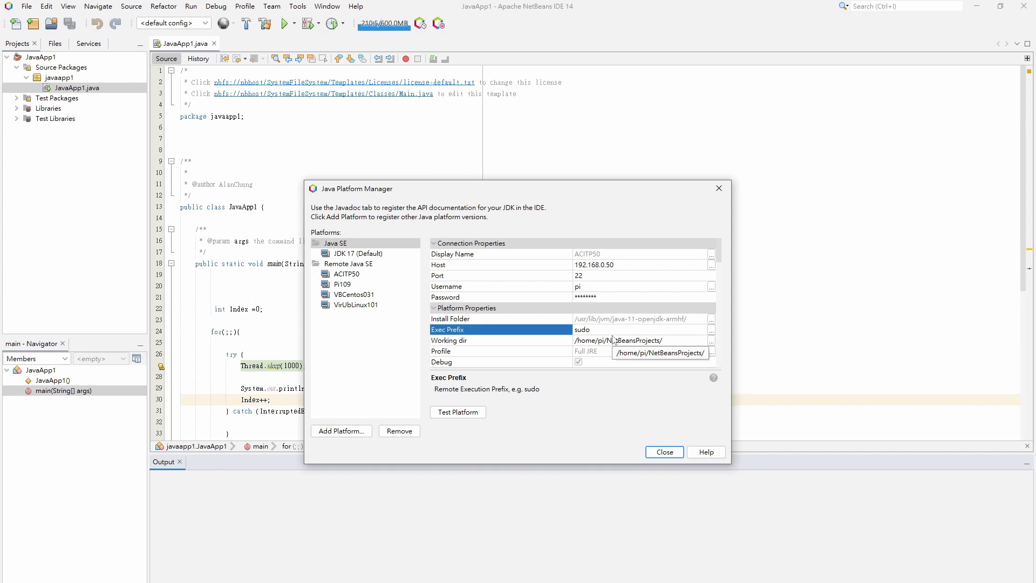
pyautogui.click(663, 452)
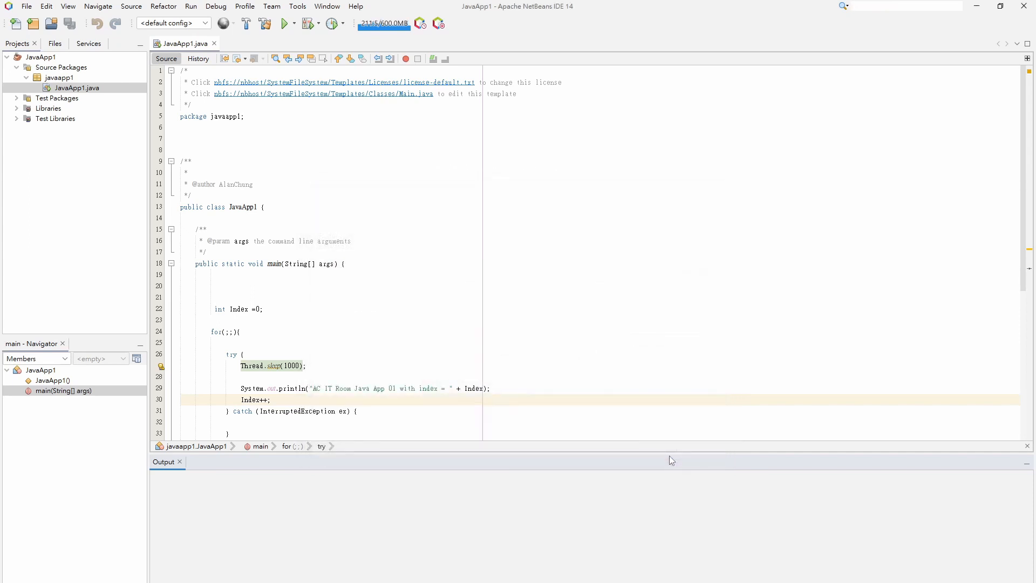
pyautogui.moveTo(692, 560)
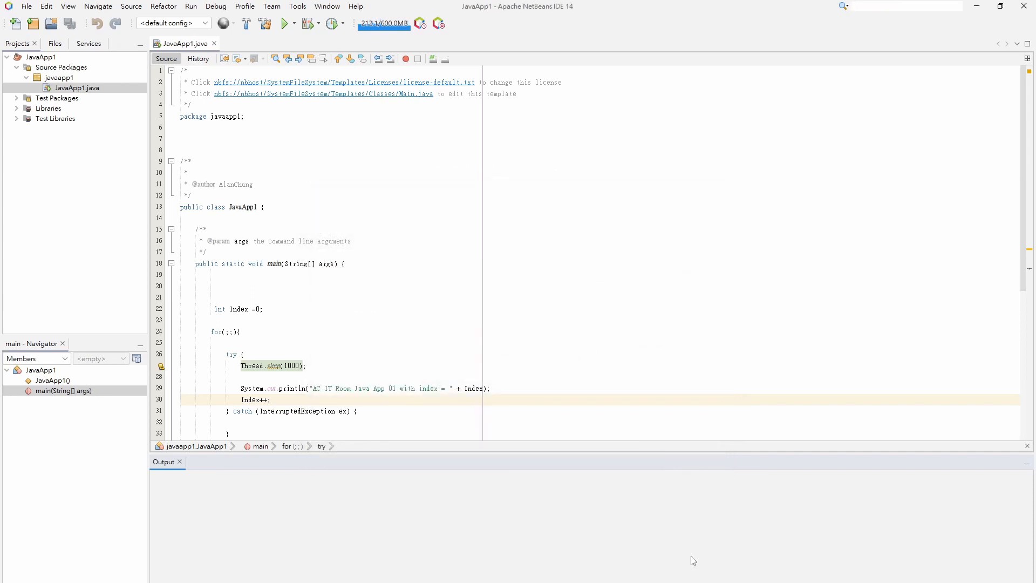
pyautogui.moveTo(665, 186)
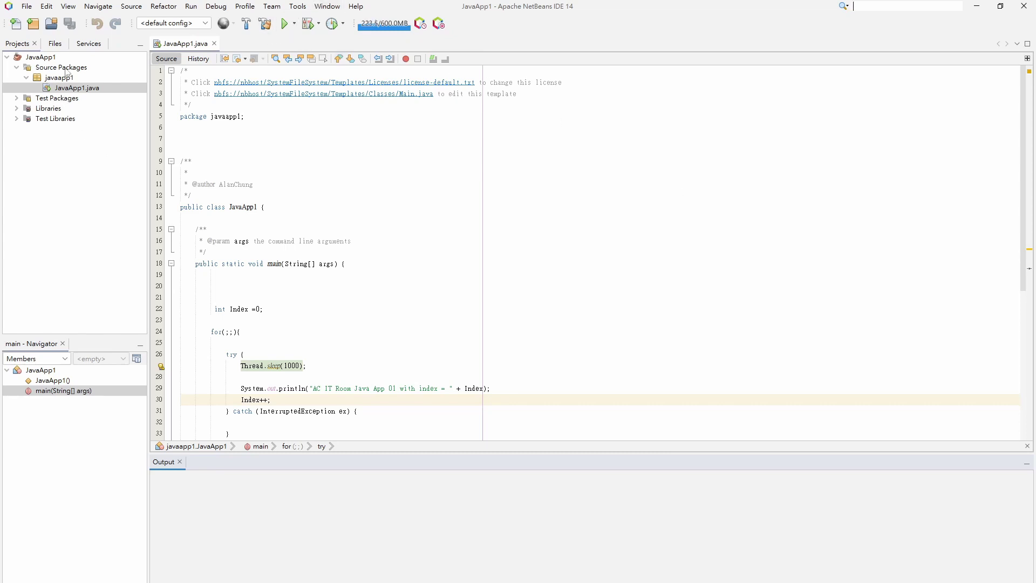
# - Add a TestPi run configuration in JavaApp1's project properties and review the runtime platform list
pyautogui.rightClick(38, 56)
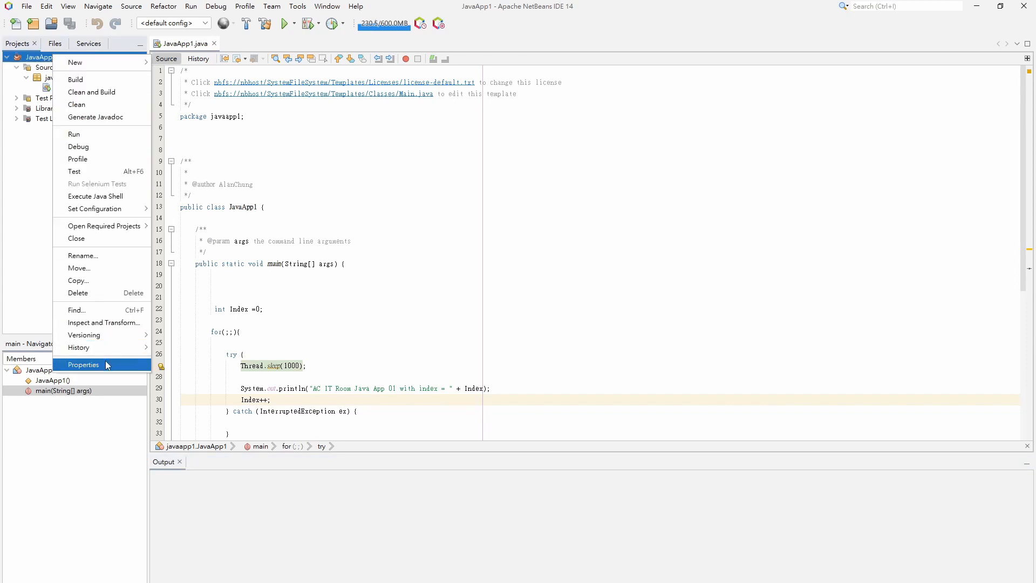
pyautogui.click(82, 365)
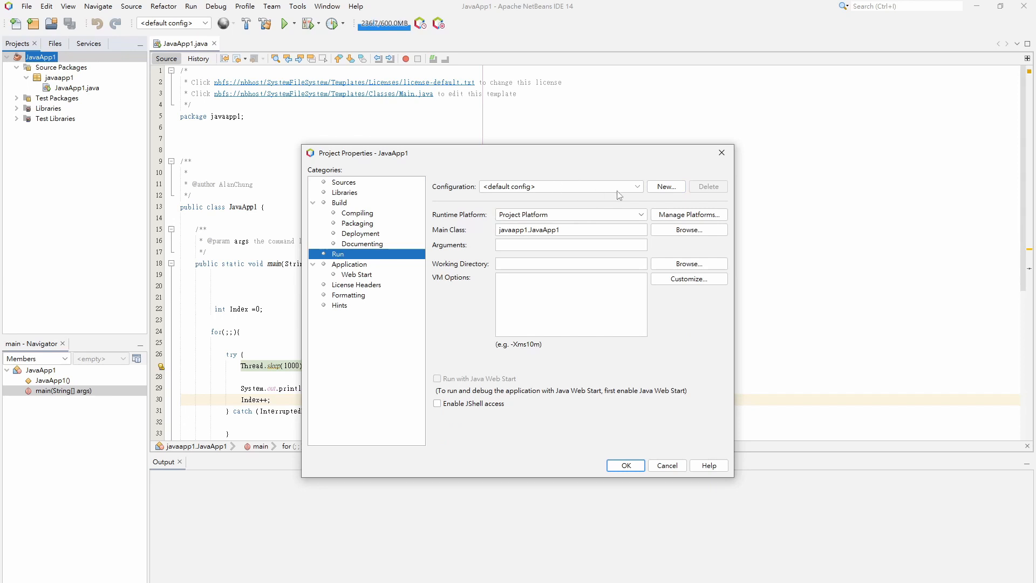
pyautogui.click(665, 186)
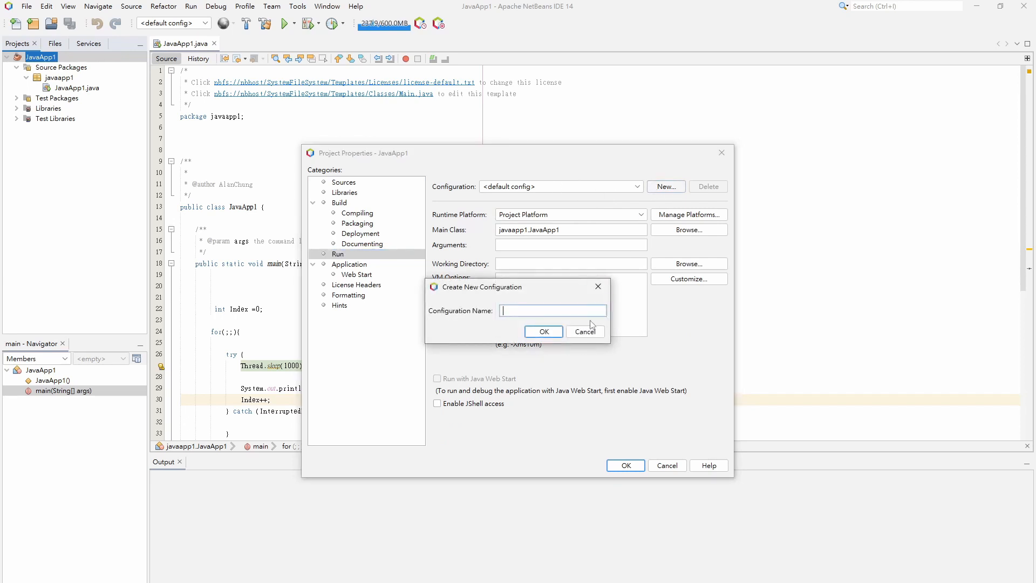
pyautogui.write('Test')
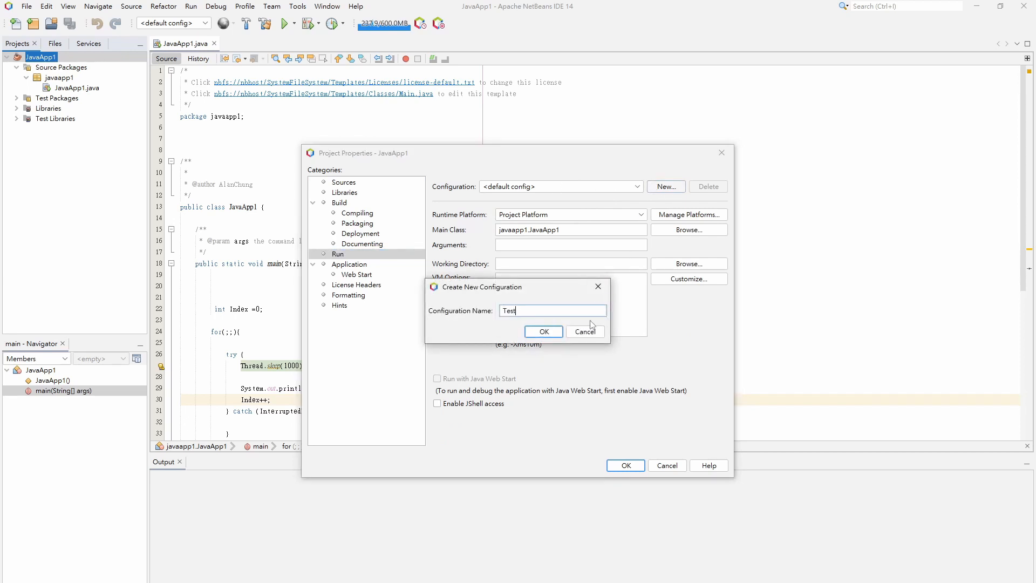
pyautogui.write('Pi')
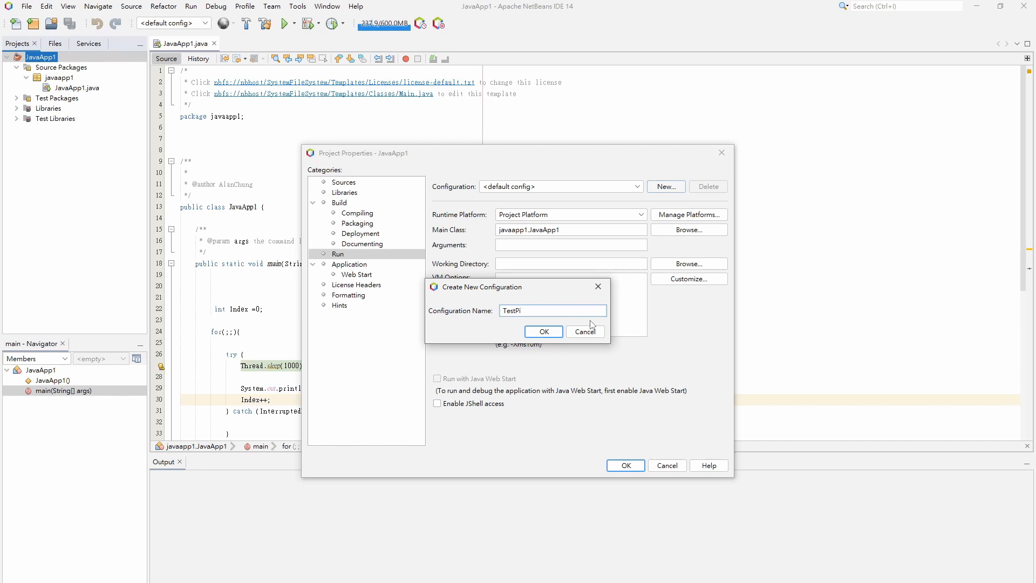
pyautogui.click(542, 331)
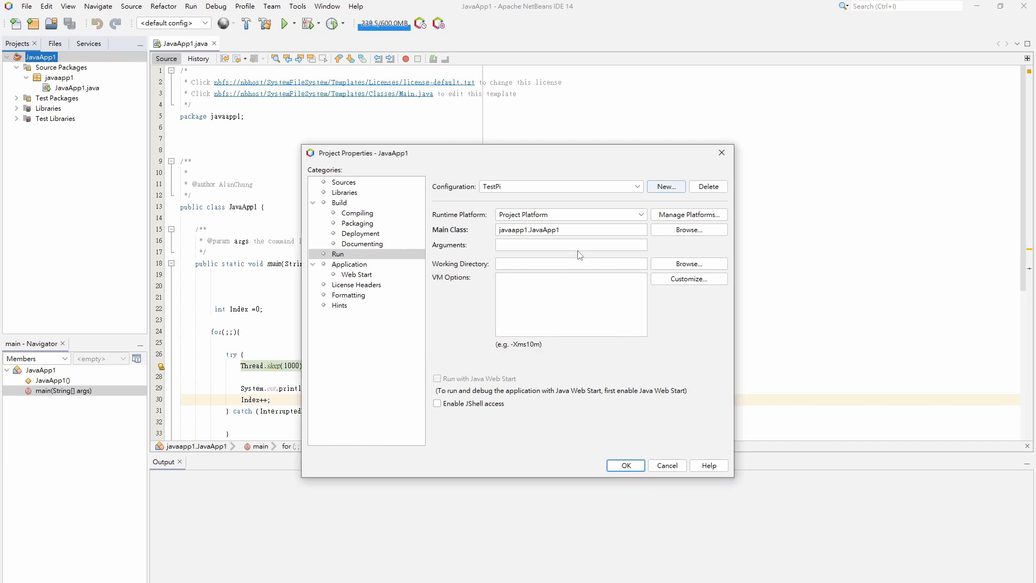
pyautogui.click(636, 214)
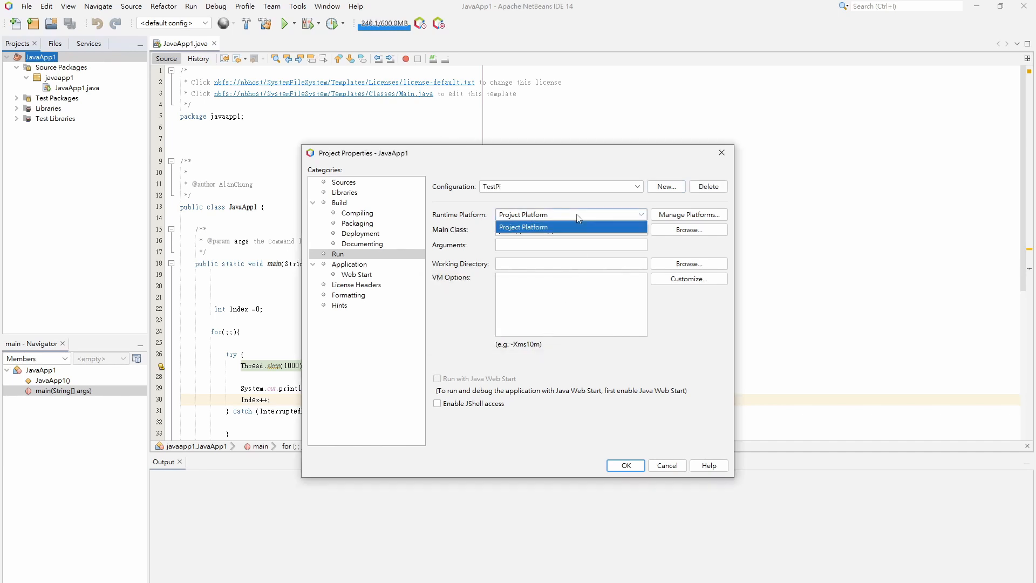
pyautogui.click(523, 226)
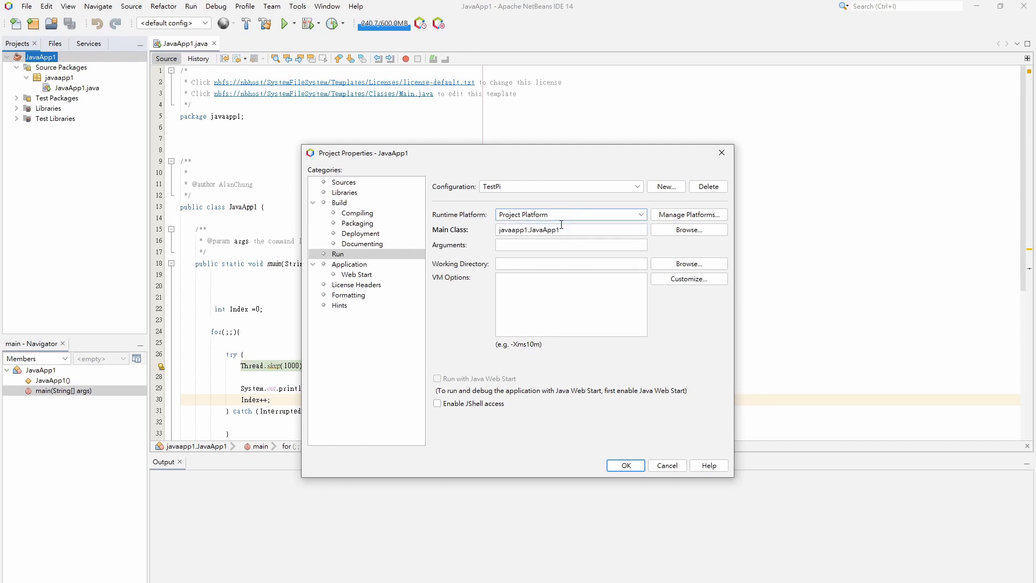
pyautogui.moveTo(570, 224)
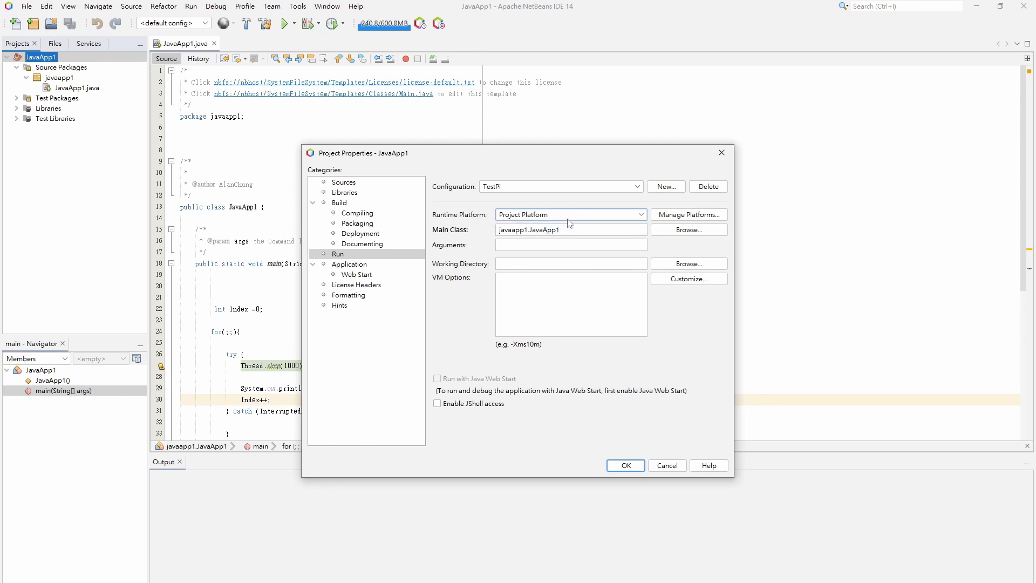
pyautogui.moveTo(467, 224)
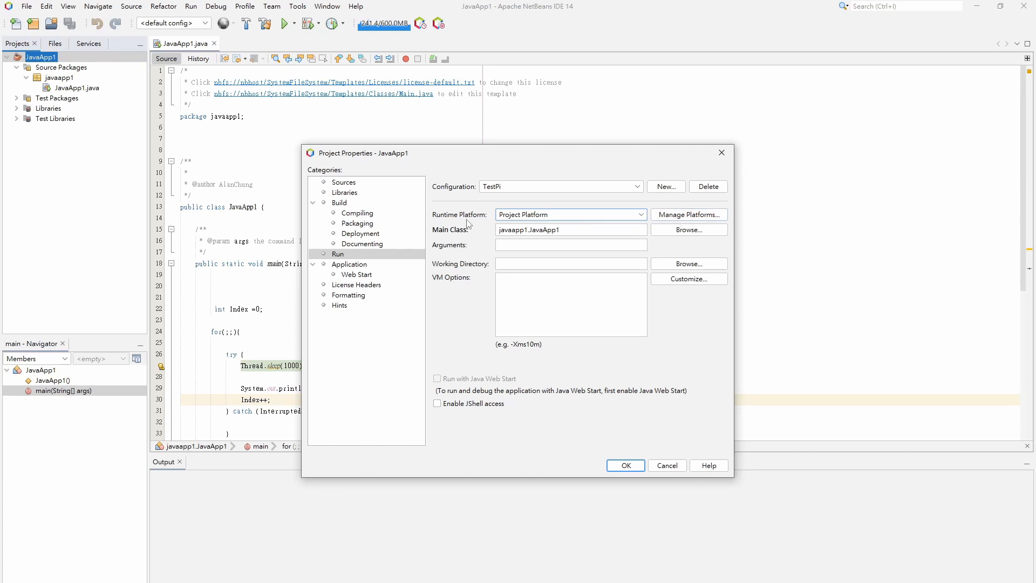
# - Set JavaApp1's Source/Binary Format to JDK 11 and use ACITP50 as the runtime platform
pyautogui.click(343, 182)
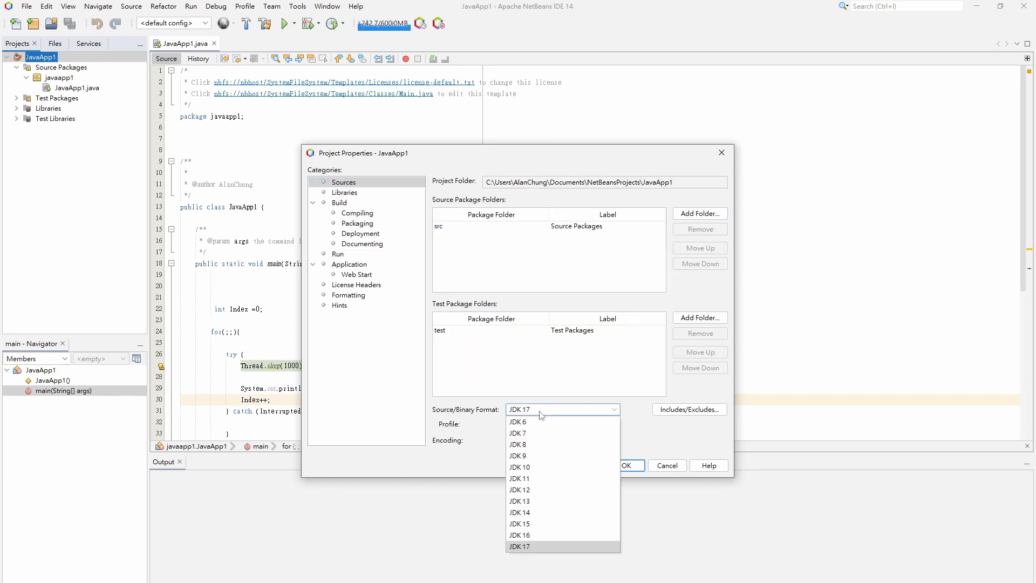
pyautogui.moveTo(526, 479)
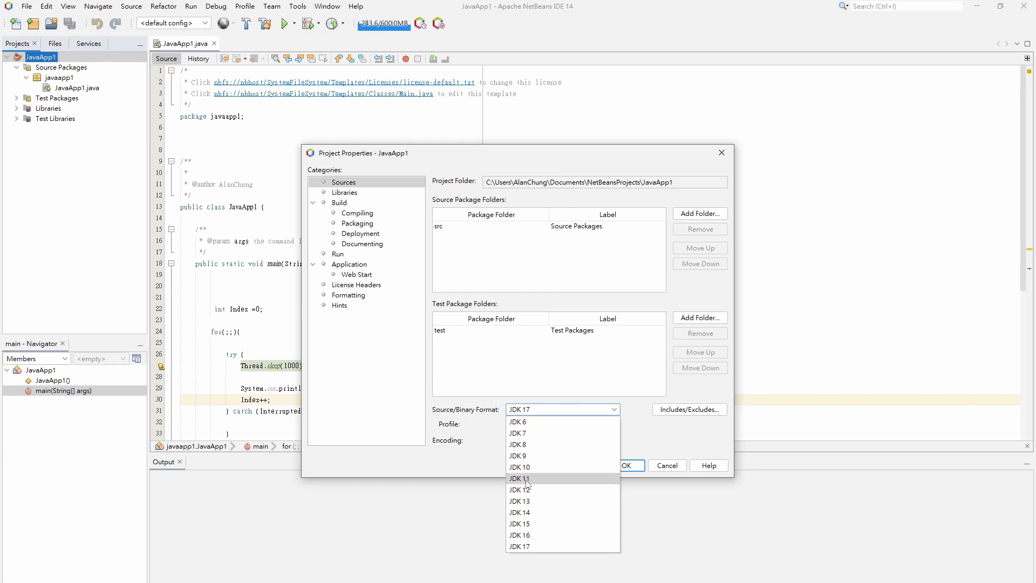
pyautogui.click(519, 477)
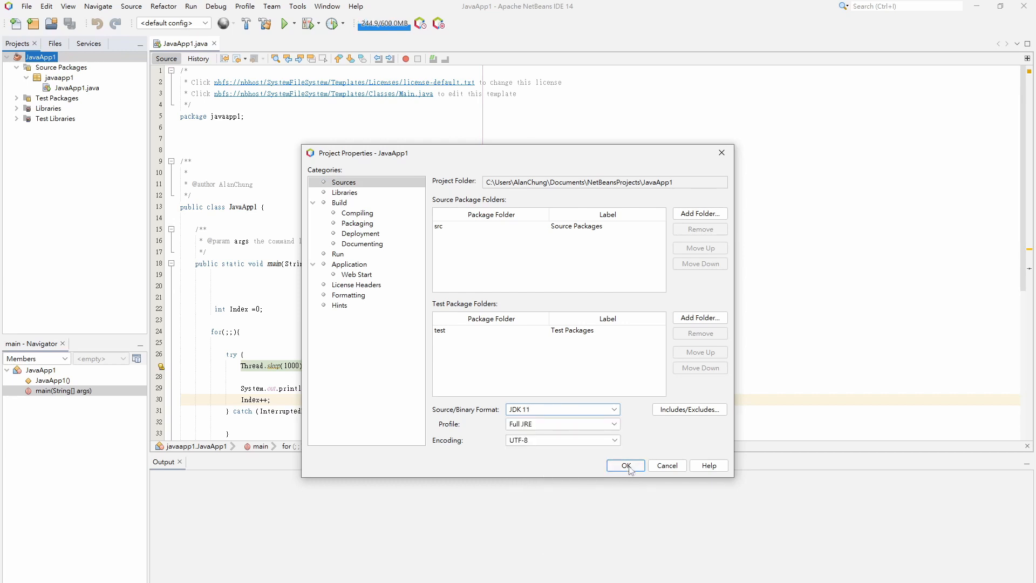
pyautogui.click(338, 254)
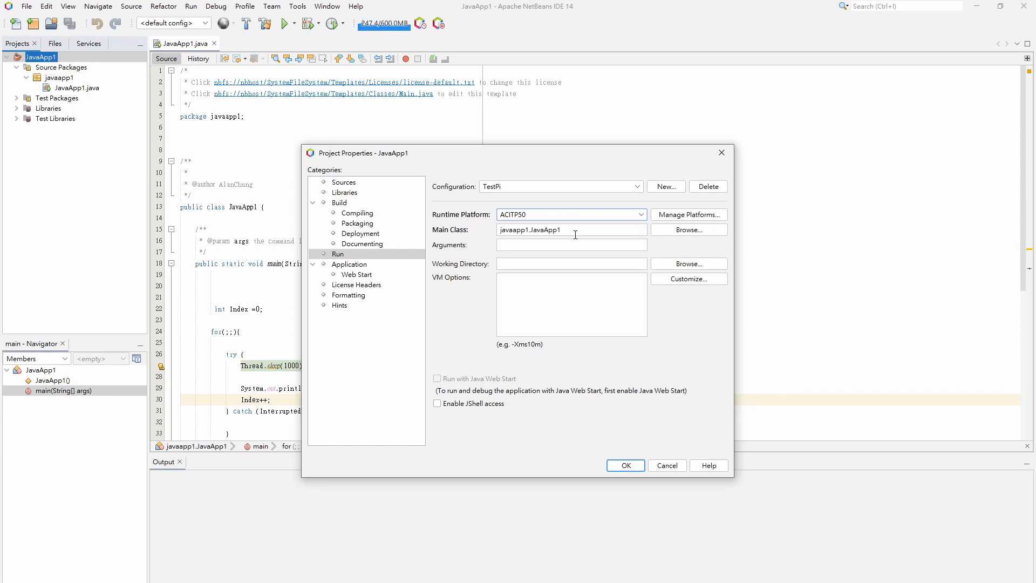
pyautogui.moveTo(634, 423)
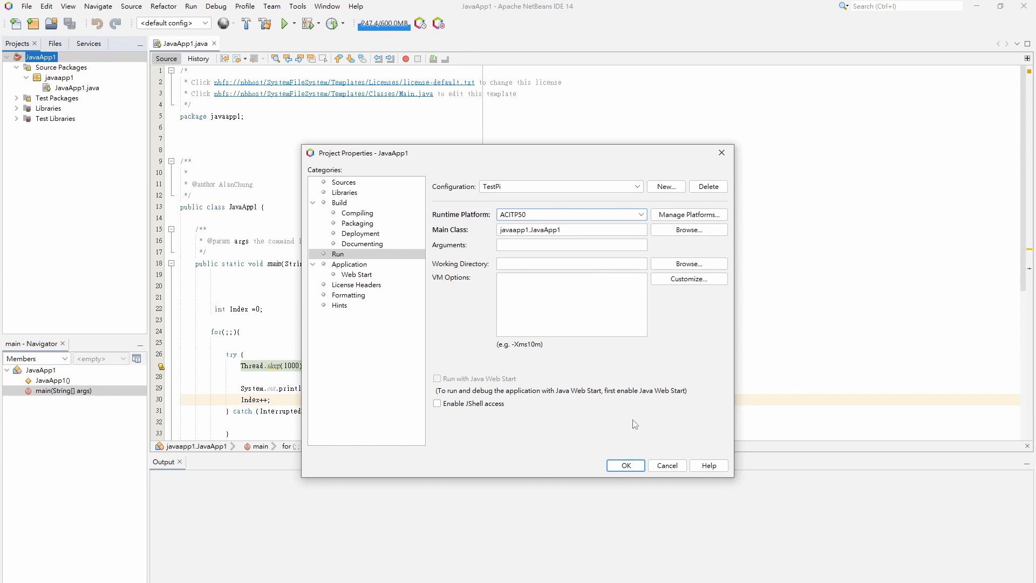
# - Apply the project properties and run JavaApp1 remotely with the TestPi configuration
pyautogui.click(624, 465)
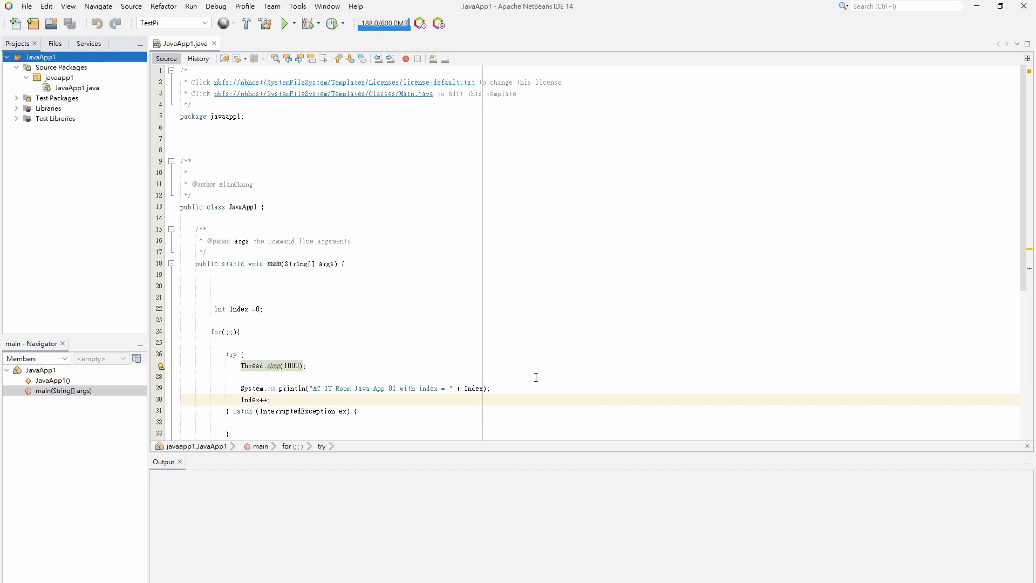
pyautogui.click(284, 24)
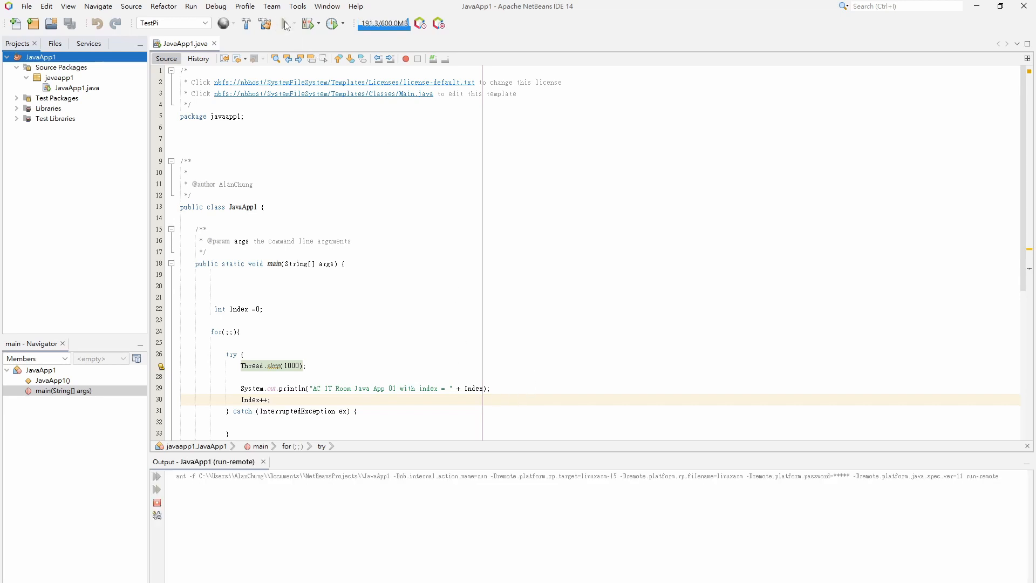